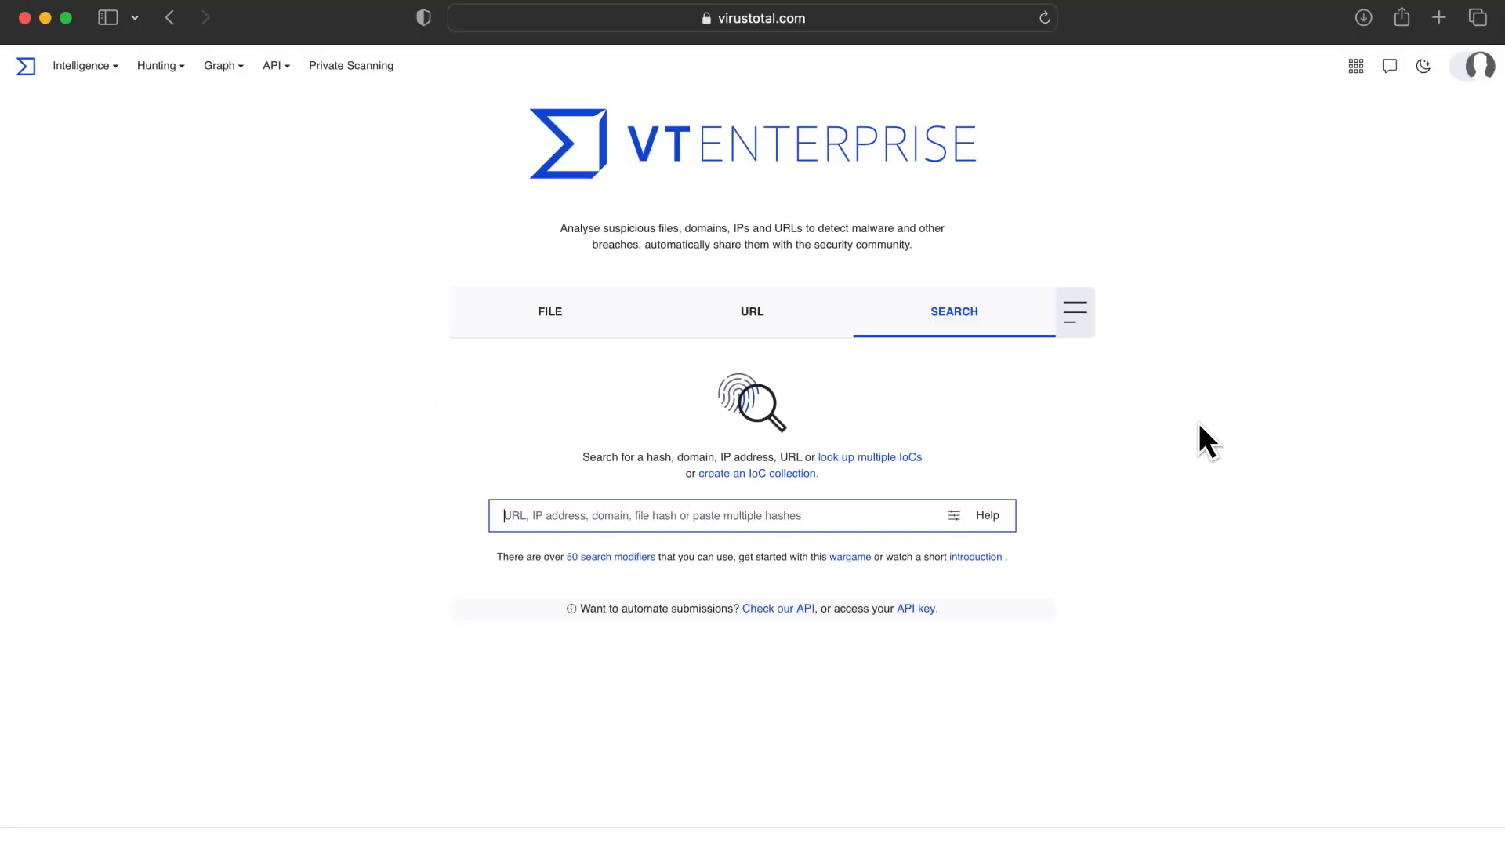
{"action": "mouse_move", "coordinate": [1179, 451]}
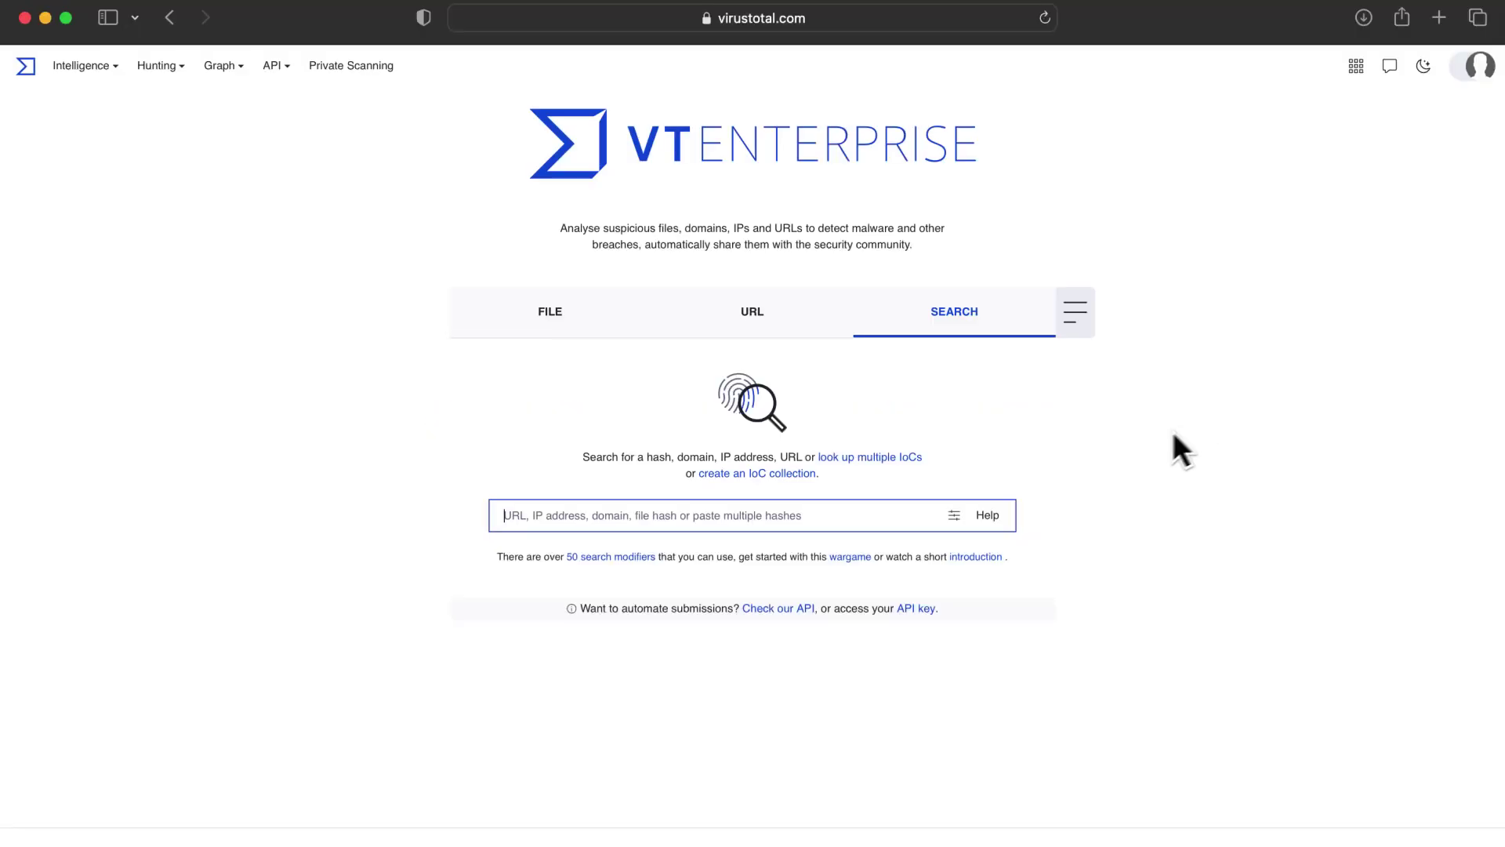
Step: Search VirusTotal for the file hash 0000c8ee...db6880b, which returns no matches
{"action": "type", "text": "0000c8eeff07fc4ac9d8a56d7ac1b920d7f3def51190442032a10f7dedb6880b"}
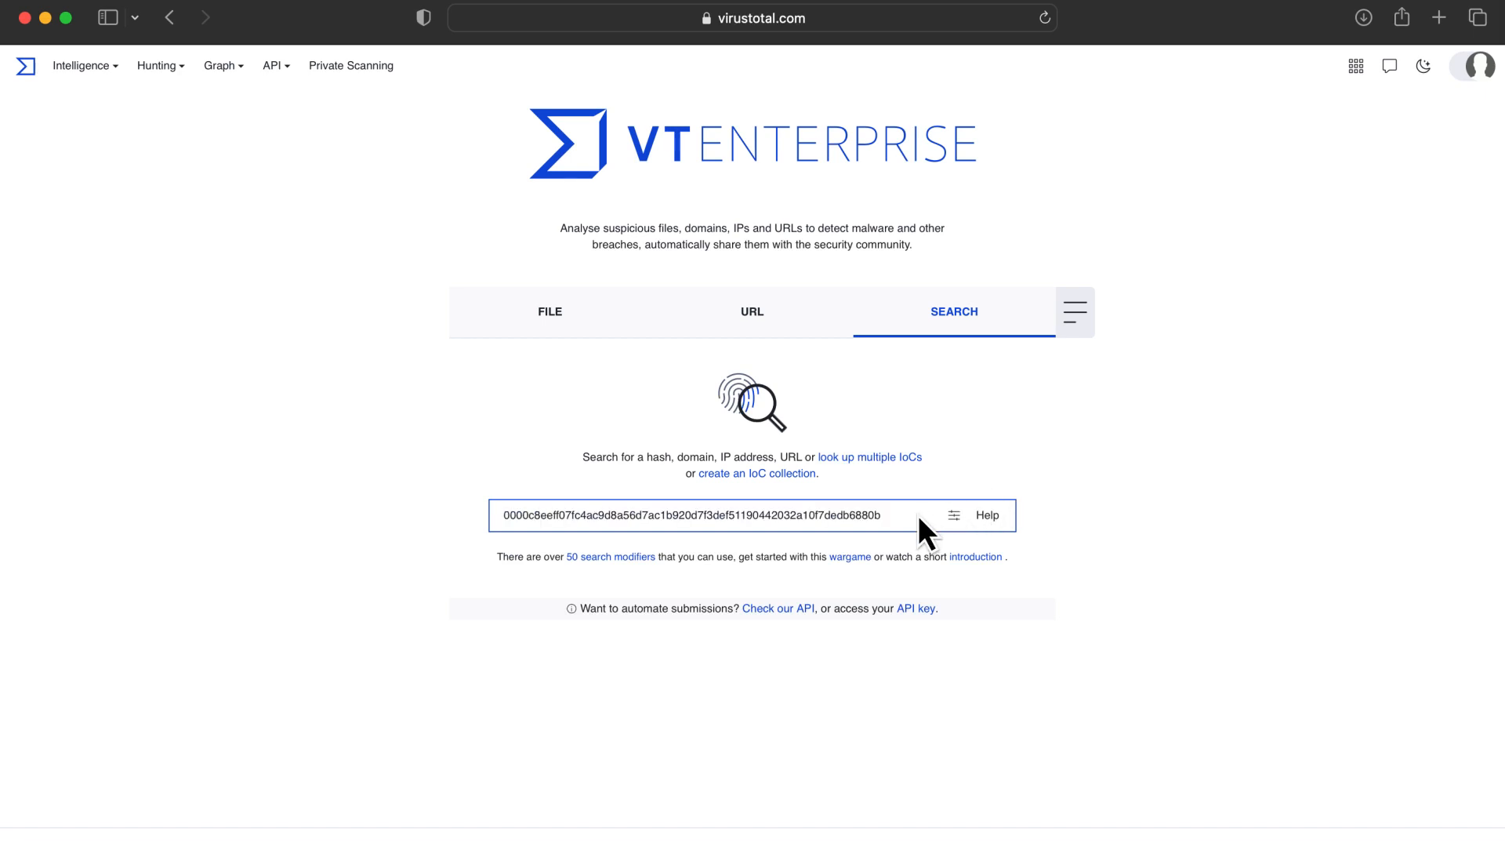
{"action": "key", "text": "Enter"}
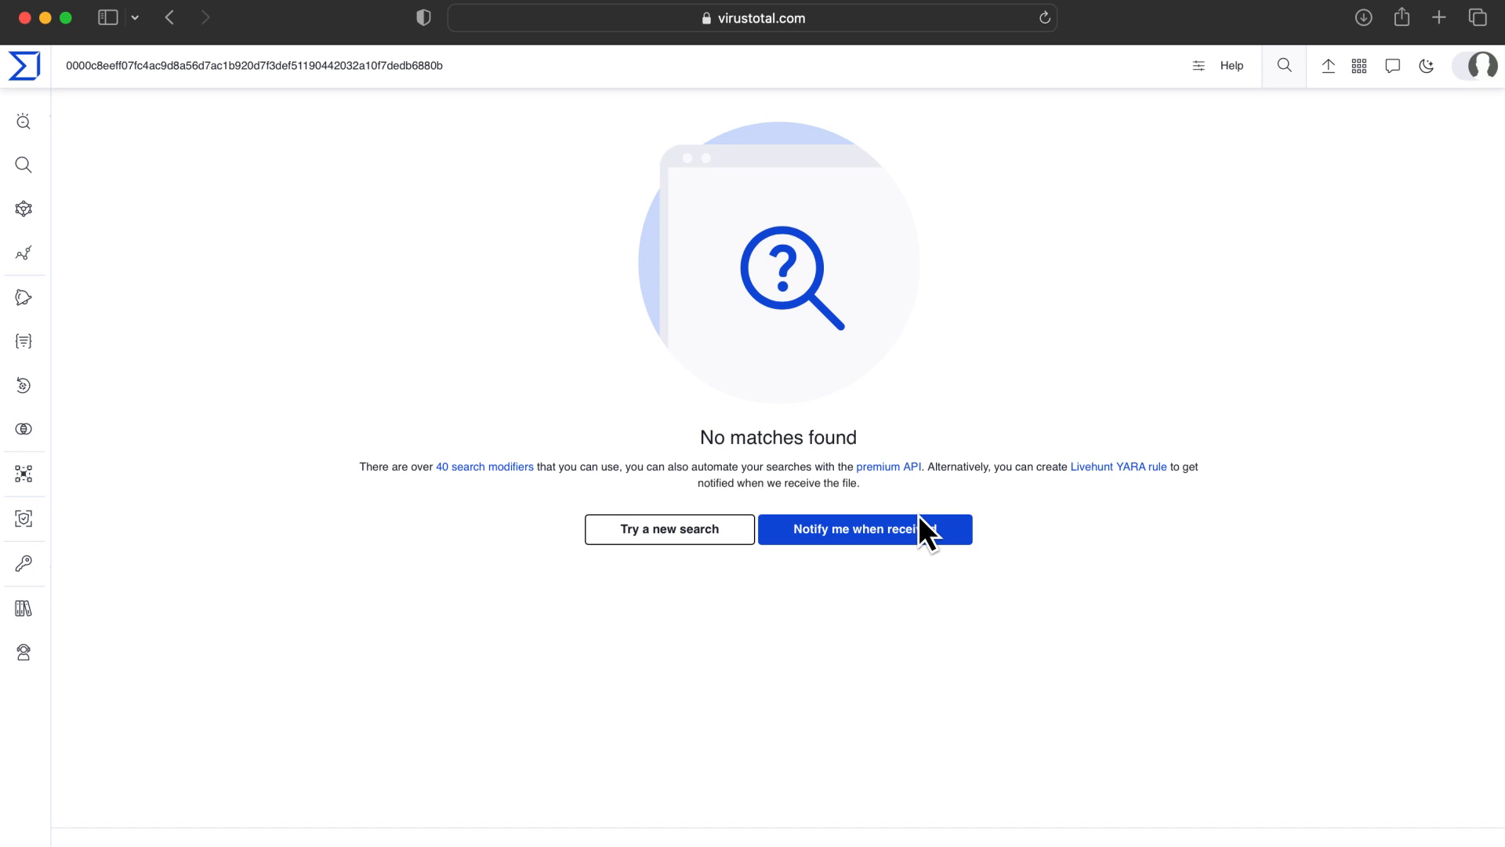
{"action": "mouse_move", "coordinate": [1072, 597]}
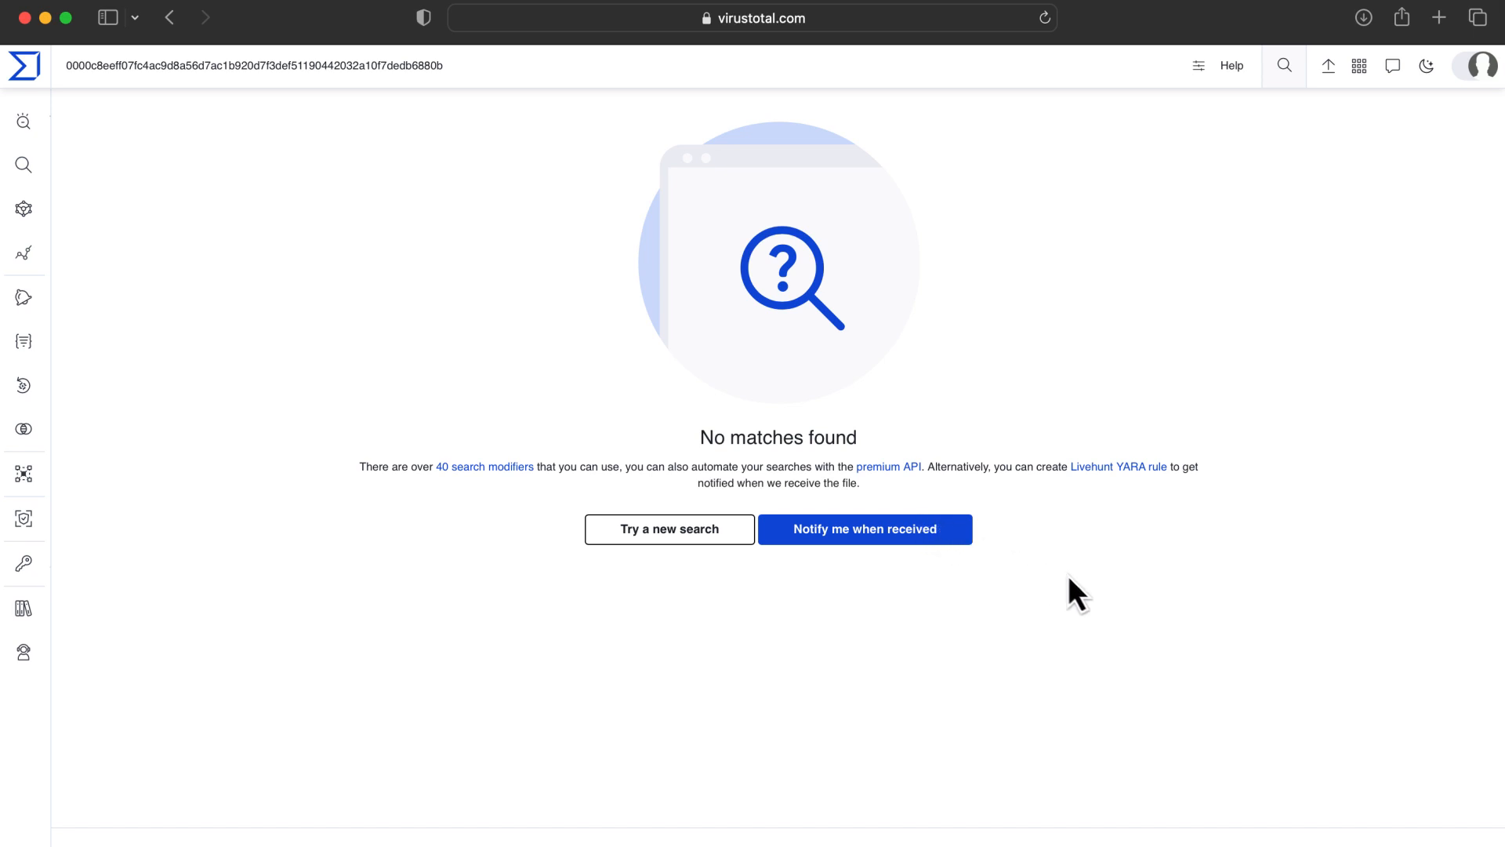
{"action": "mouse_move", "coordinate": [1192, 638]}
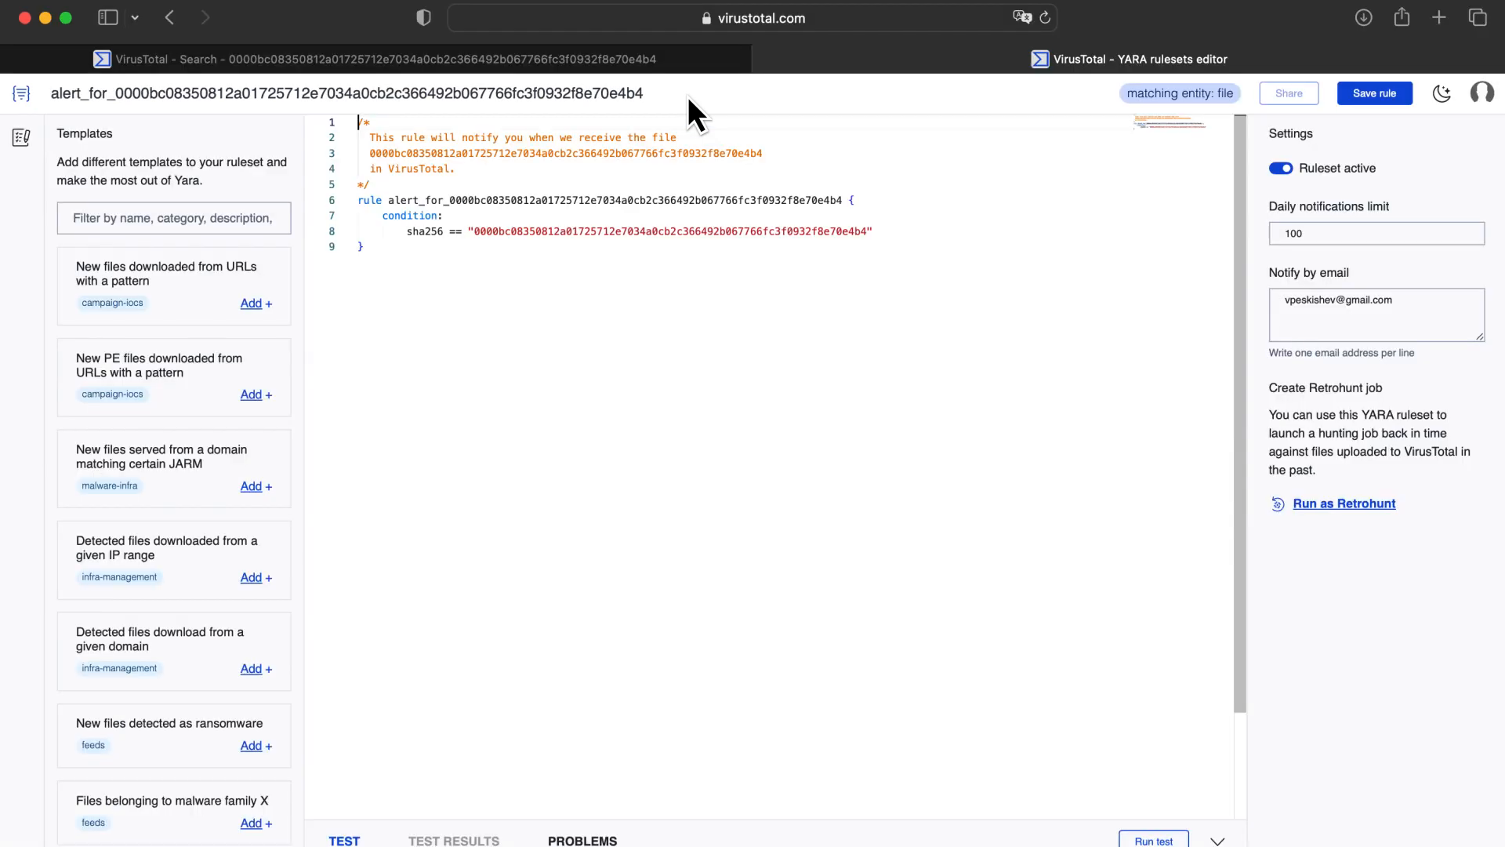
{"action": "mouse_move", "coordinate": [820, 113]}
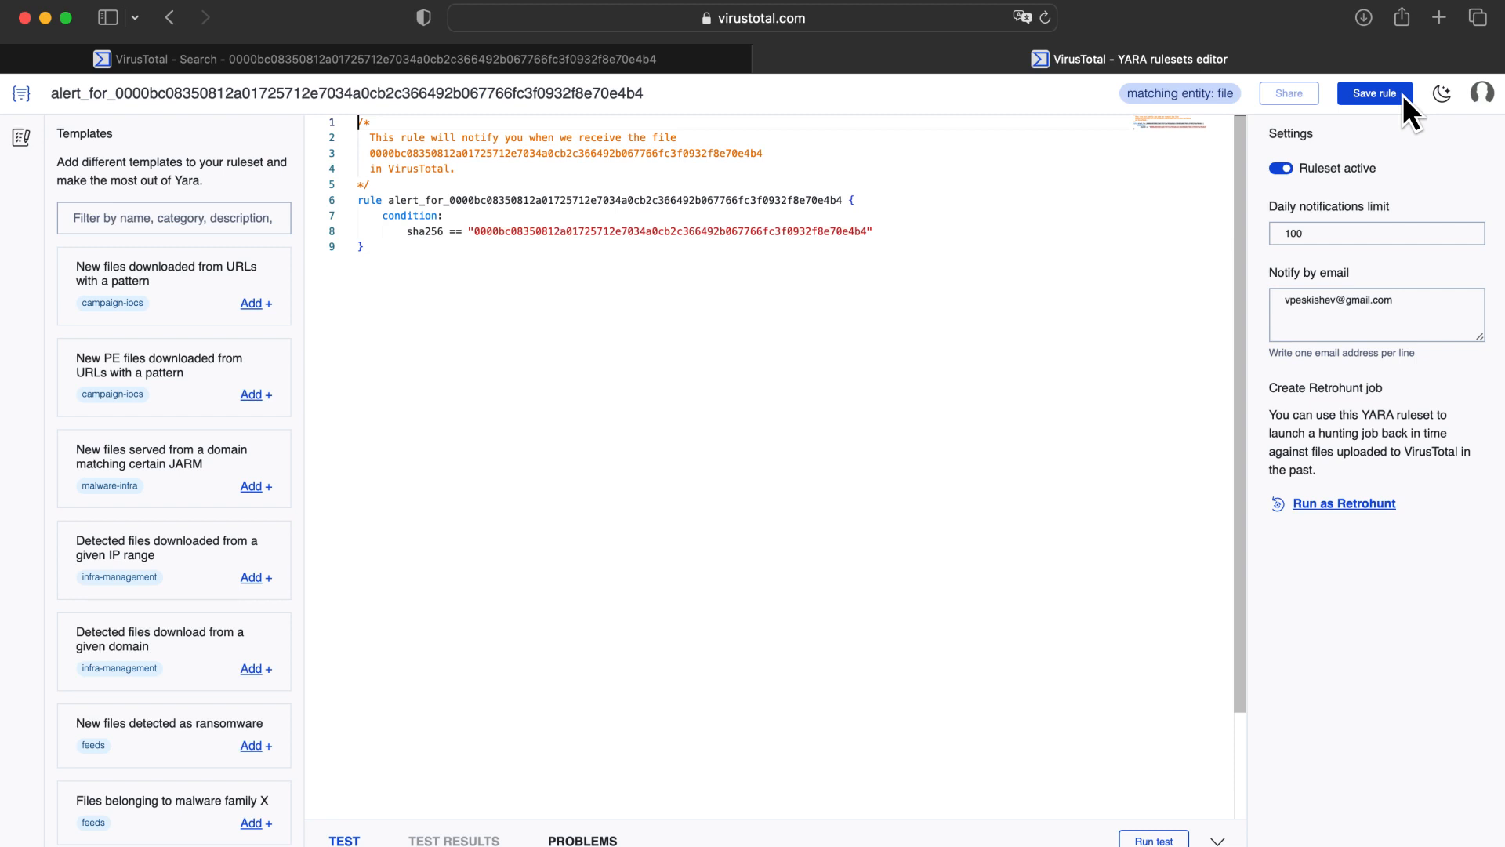
Step: Save the Livehunt YARA alert rule for the missing hash
{"action": "left_click", "coordinate": [1380, 93]}
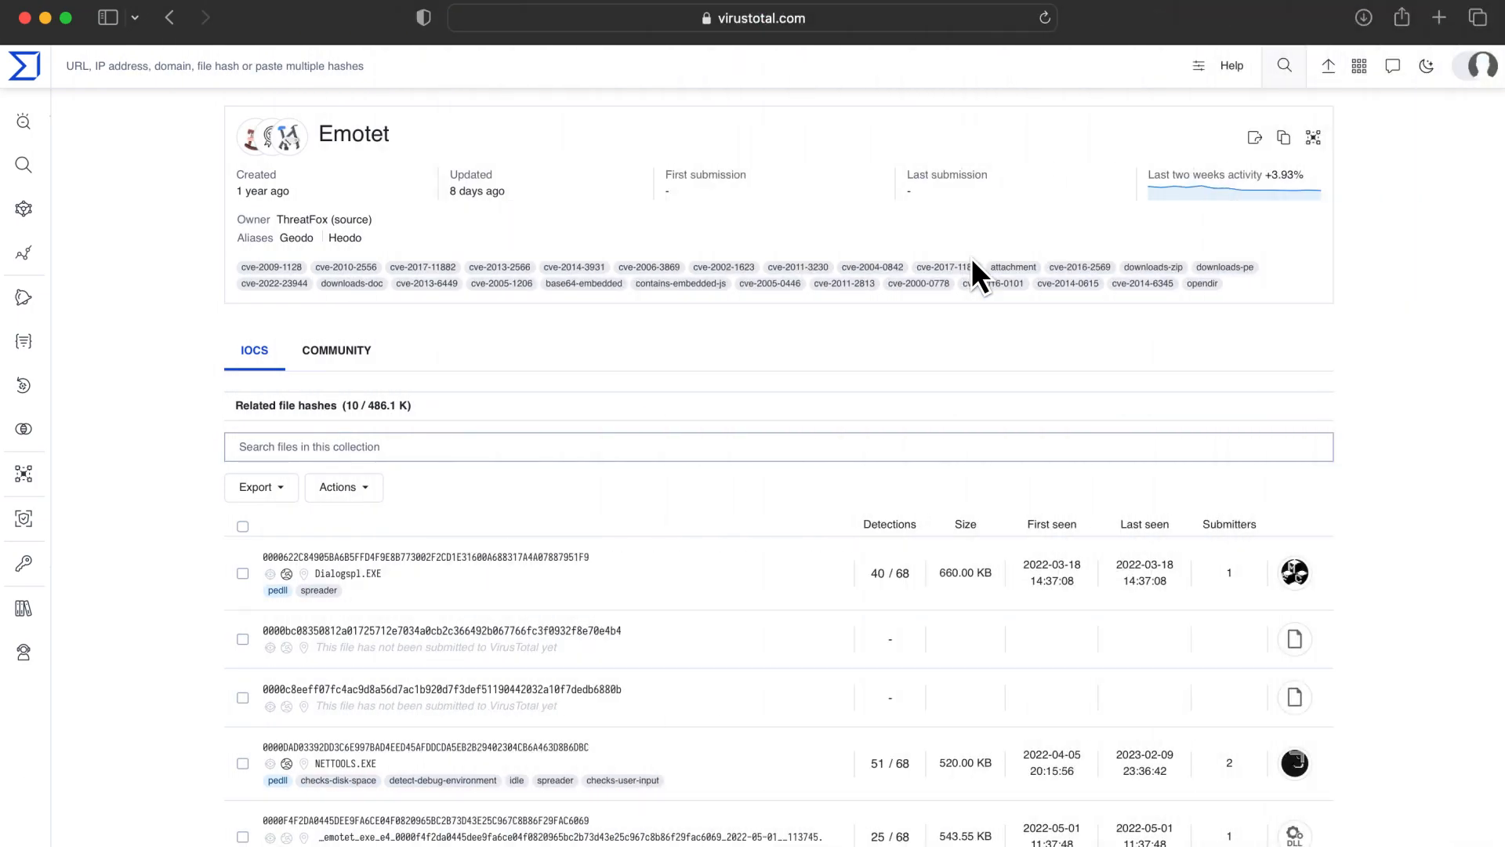
{"action": "mouse_move", "coordinate": [660, 726]}
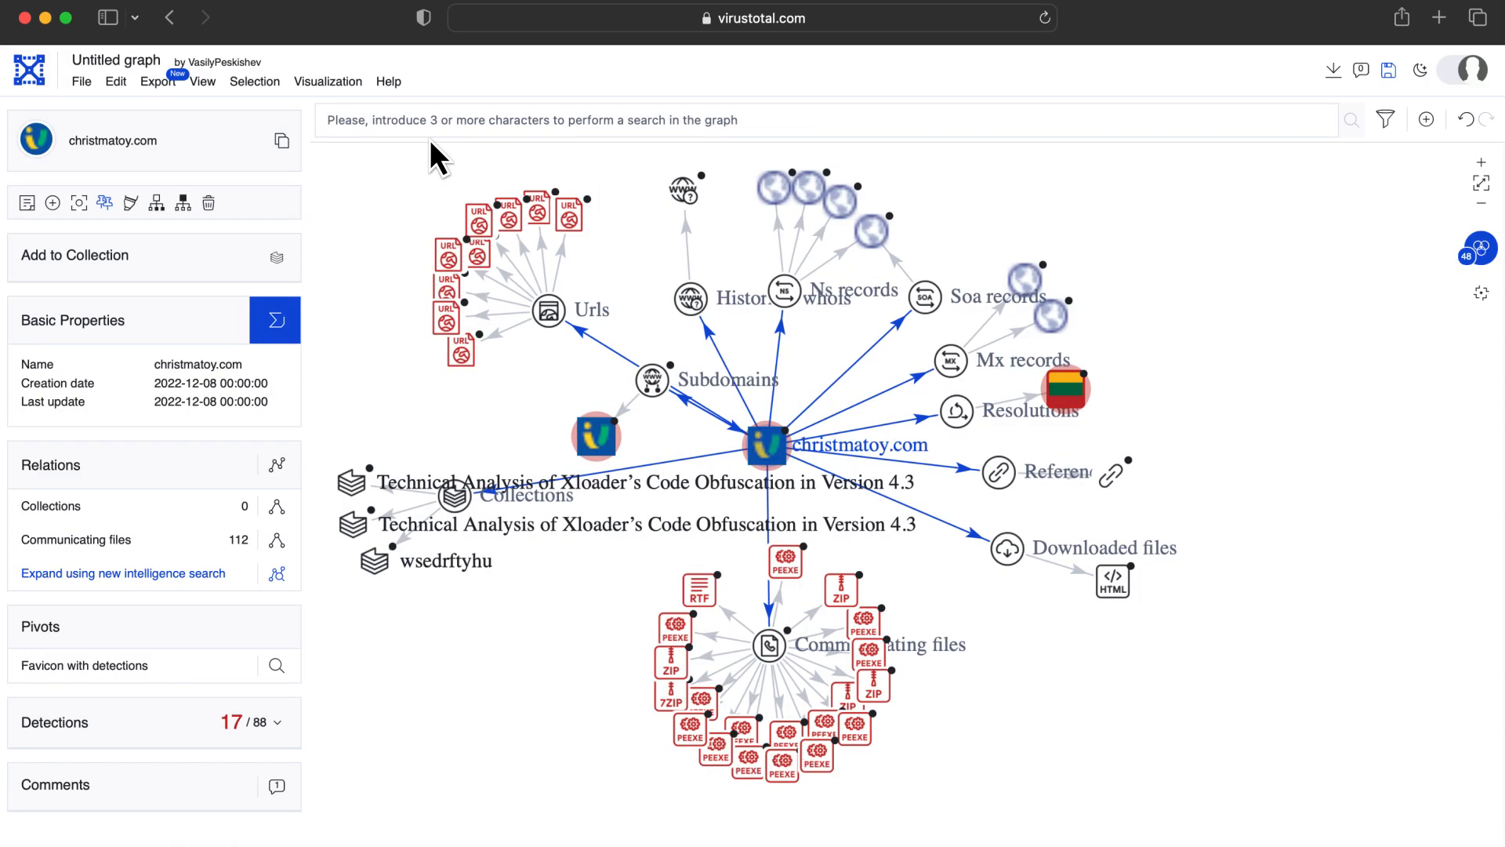
Step: Filter the christmatoy.com graph nodes by a file type to isolate its communicating files
{"action": "left_click", "coordinate": [1386, 119]}
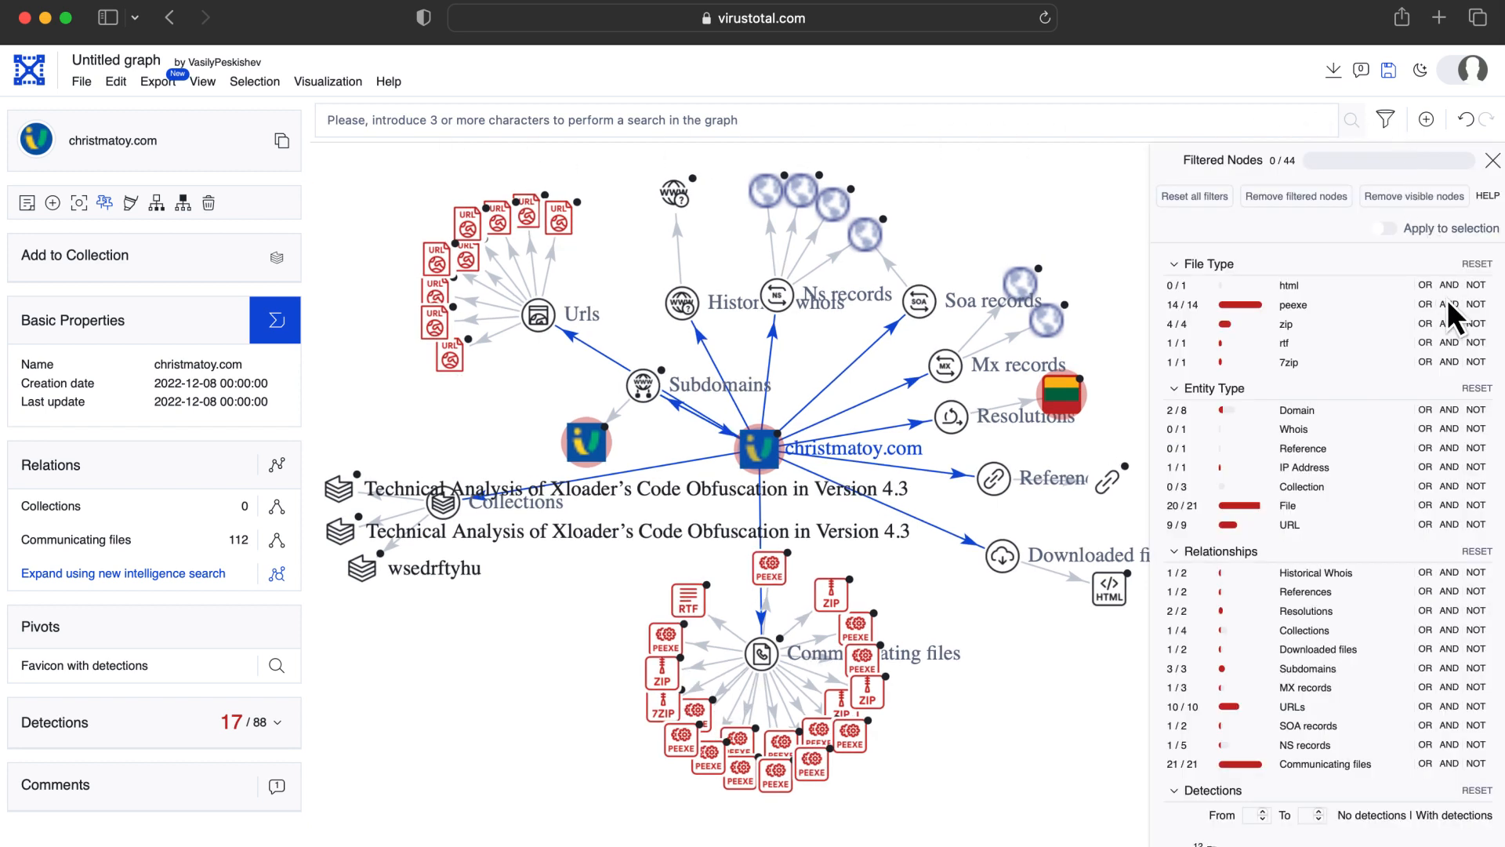
{"action": "left_click", "coordinate": [1449, 304]}
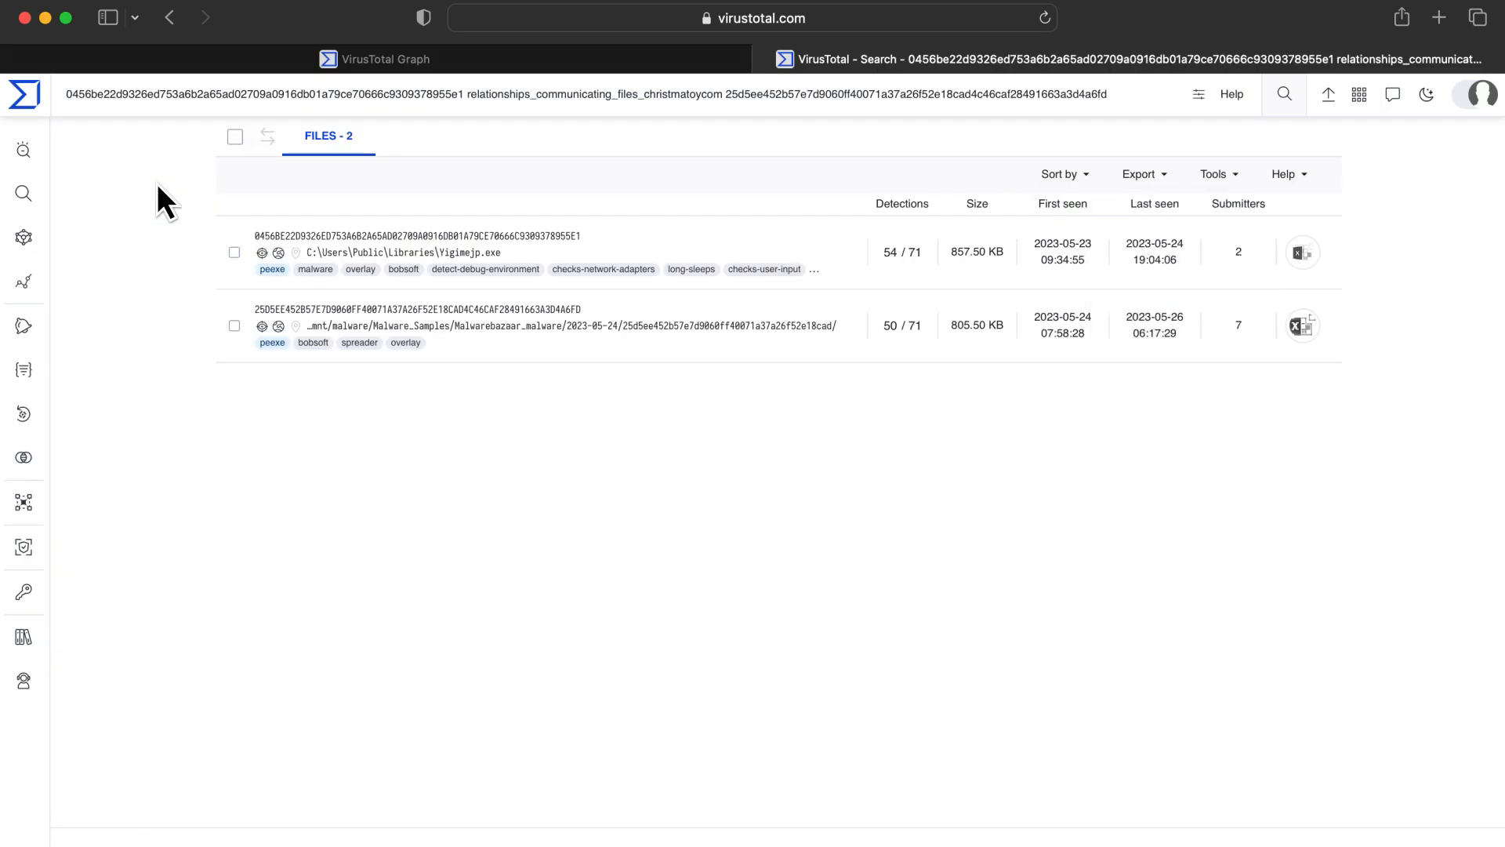
Step: Select both communicating files and calculate their commonalities, showing shared downloader and trojan categories
{"action": "left_click", "coordinate": [234, 135]}
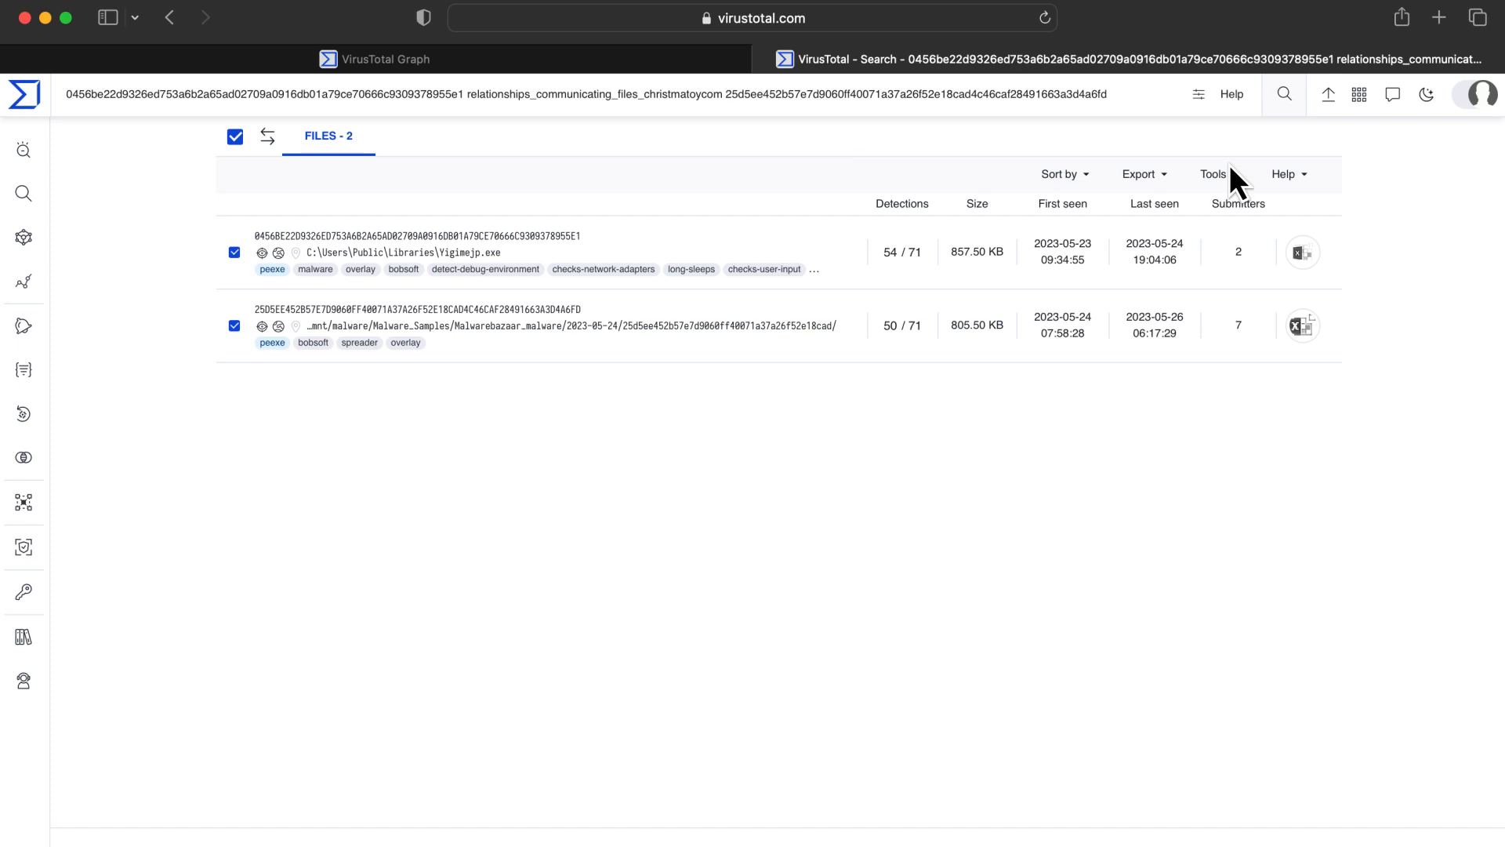
{"action": "left_click", "coordinate": [1214, 174]}
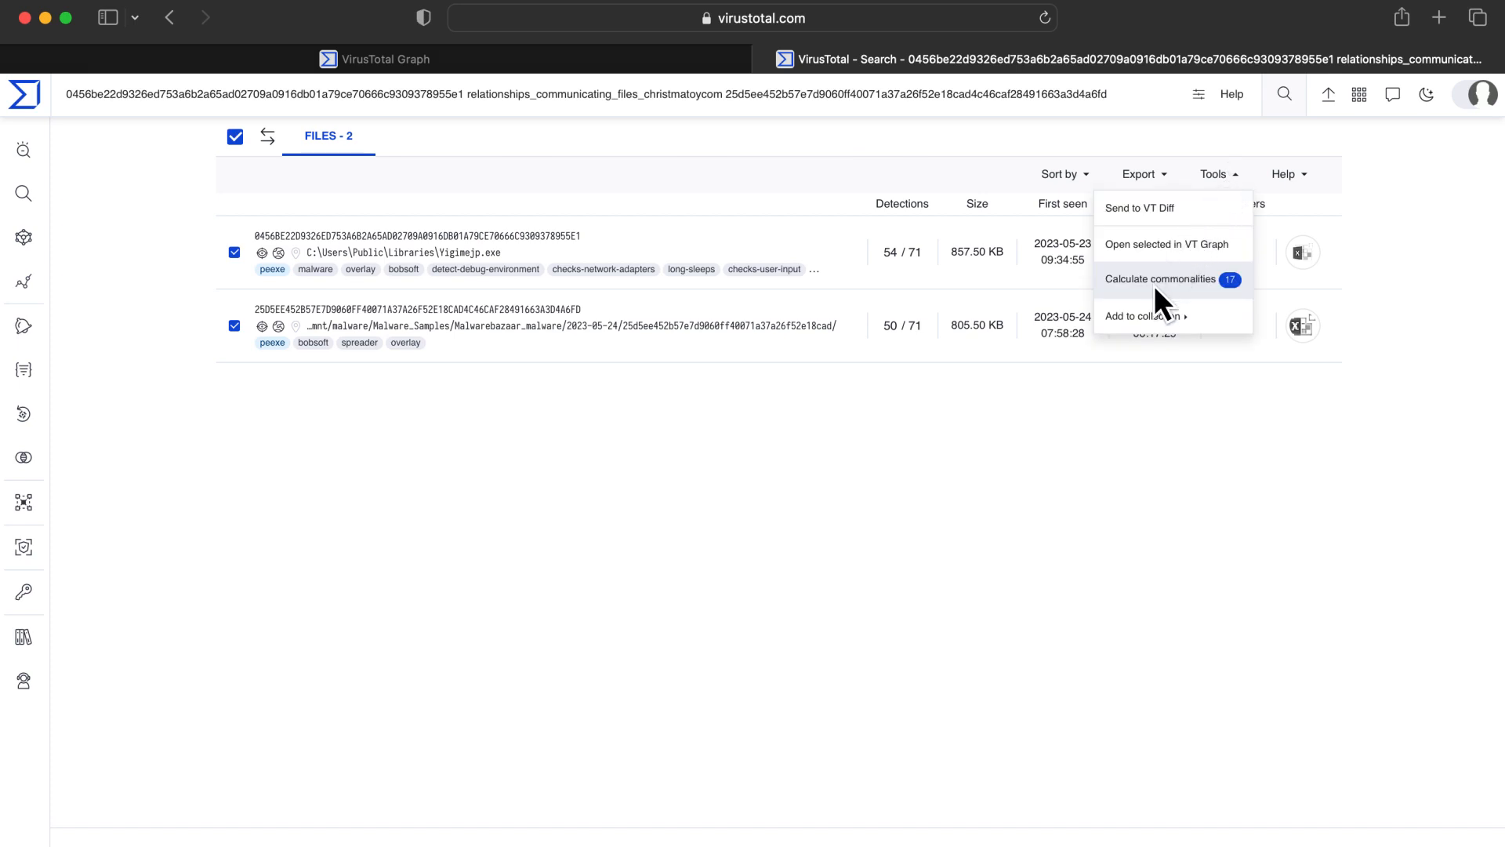
{"action": "left_click", "coordinate": [1160, 279]}
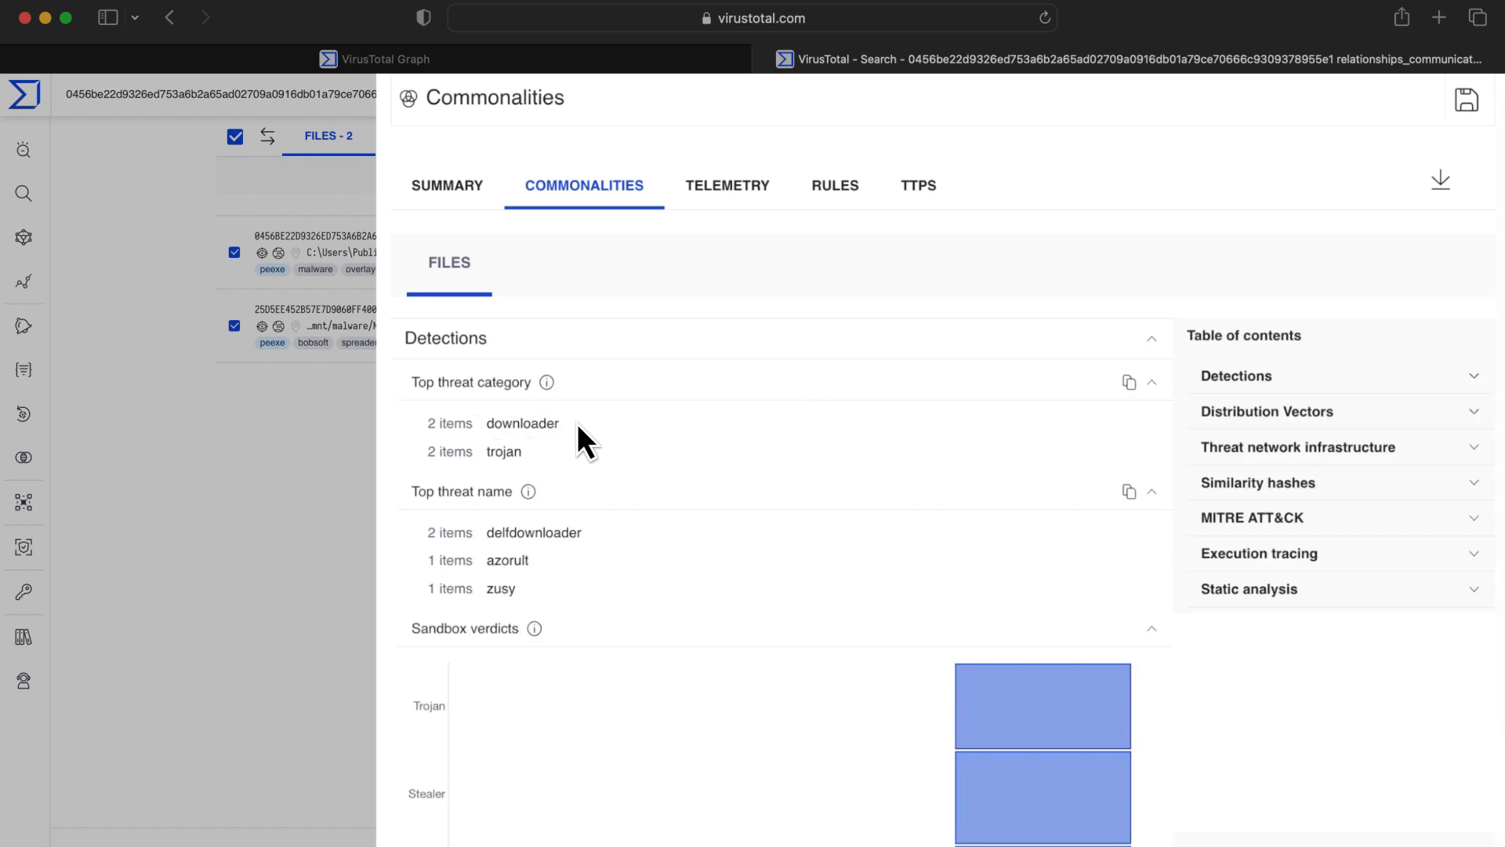
{"action": "scroll", "scroll_direction": "down", "scroll_amount": 3}
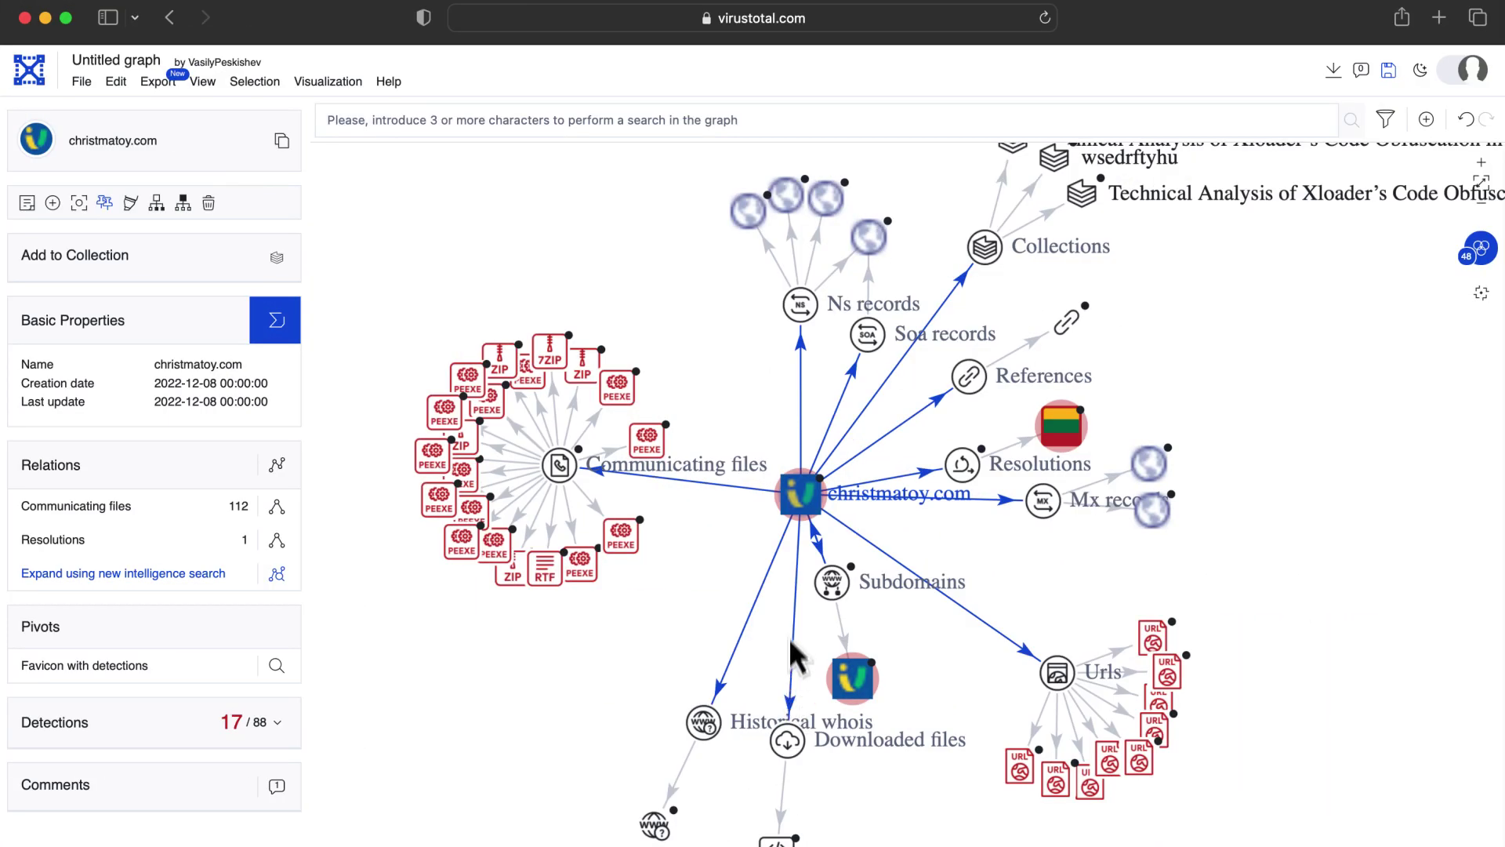
Step: Add the IP 23.95.122.102 node from christmatoy.com and keep only its xls file nodes
{"action": "right_click", "coordinate": [797, 492]}
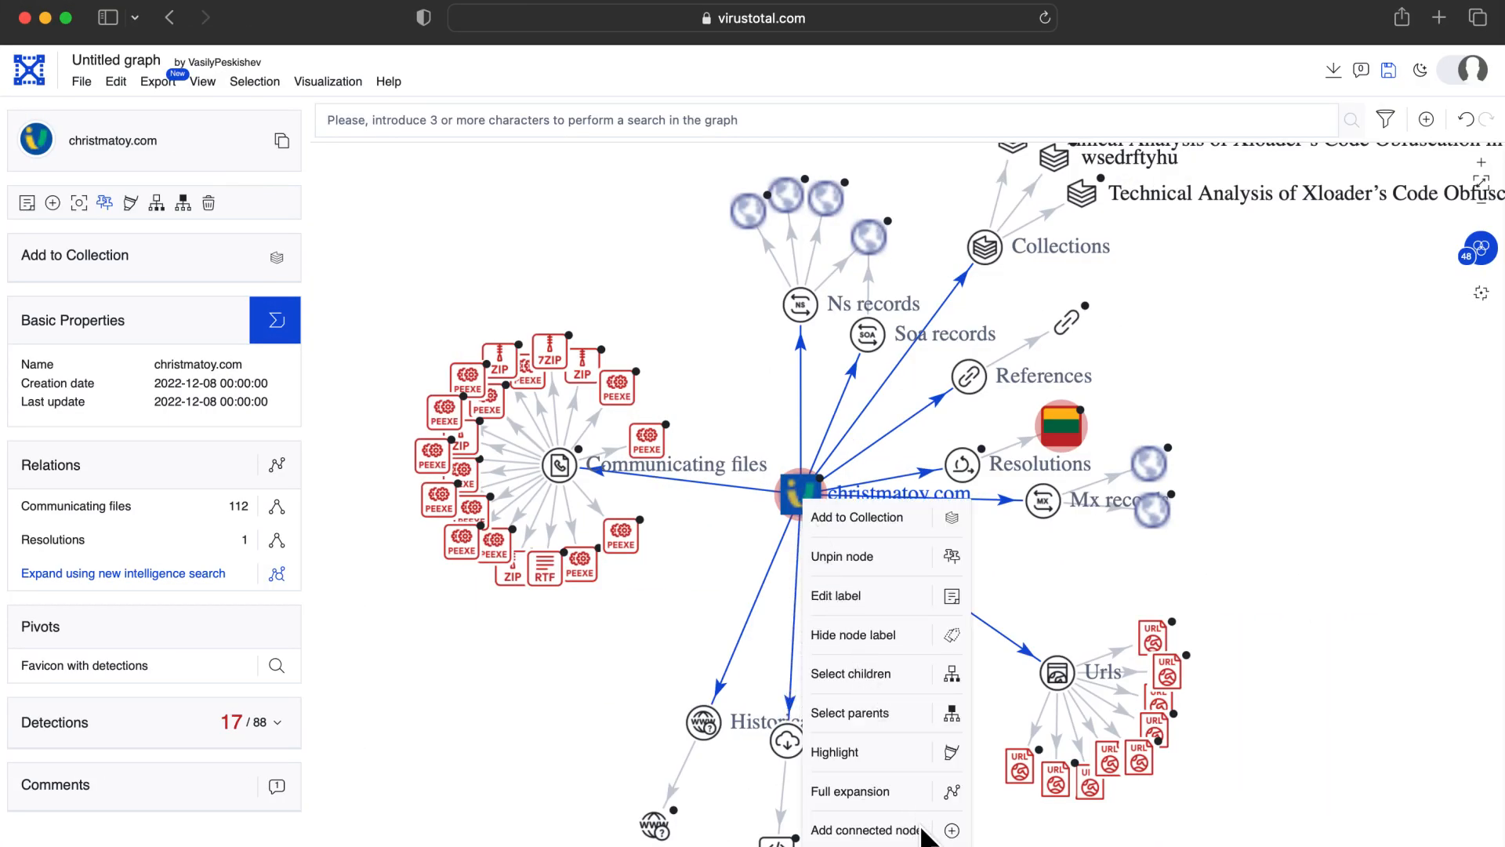
{"action": "left_click", "coordinate": [871, 831]}
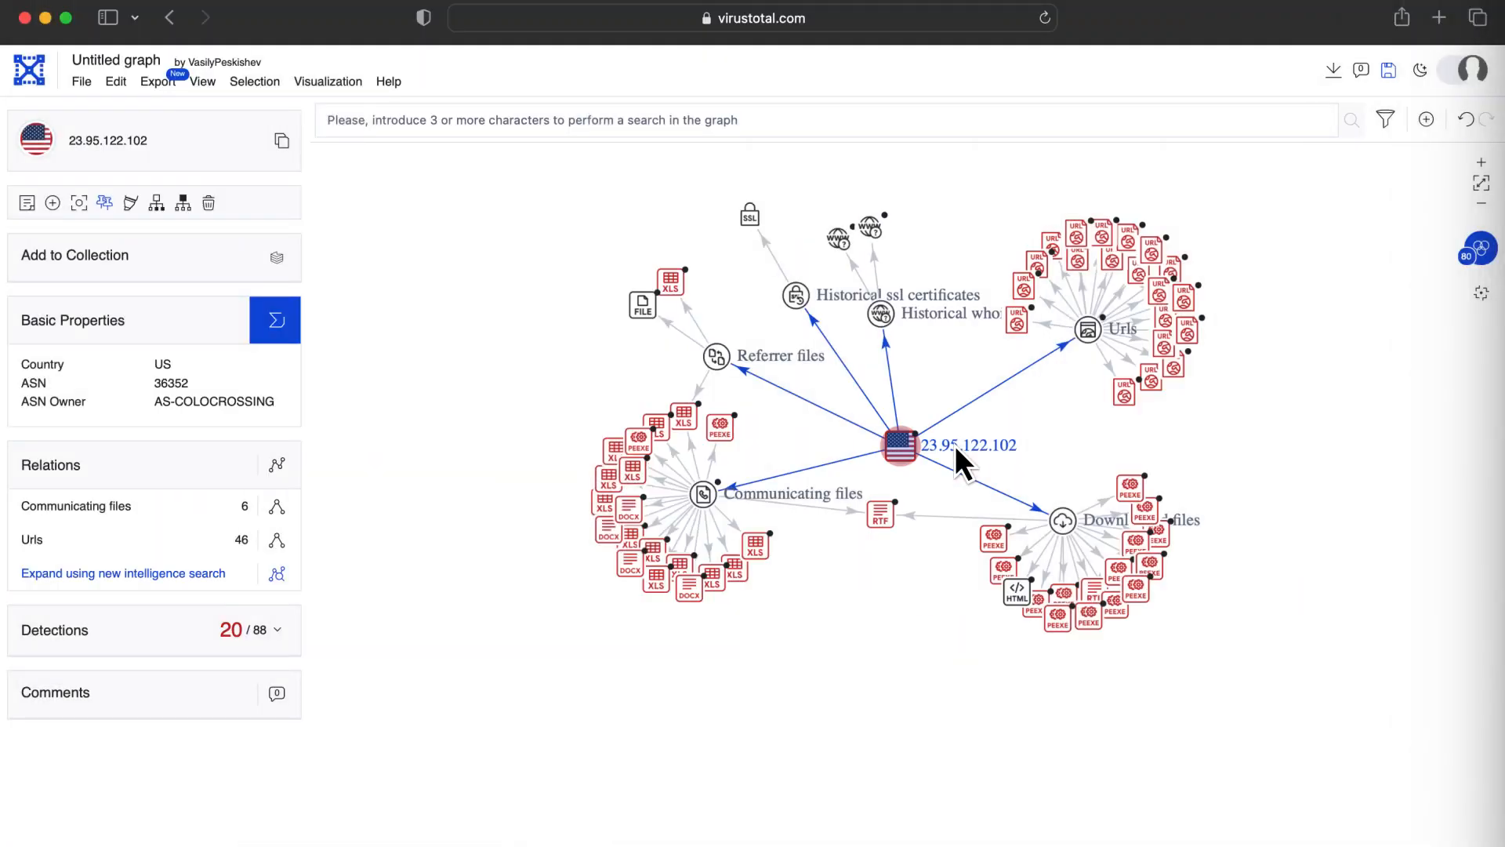
{"action": "left_click", "coordinate": [1384, 119]}
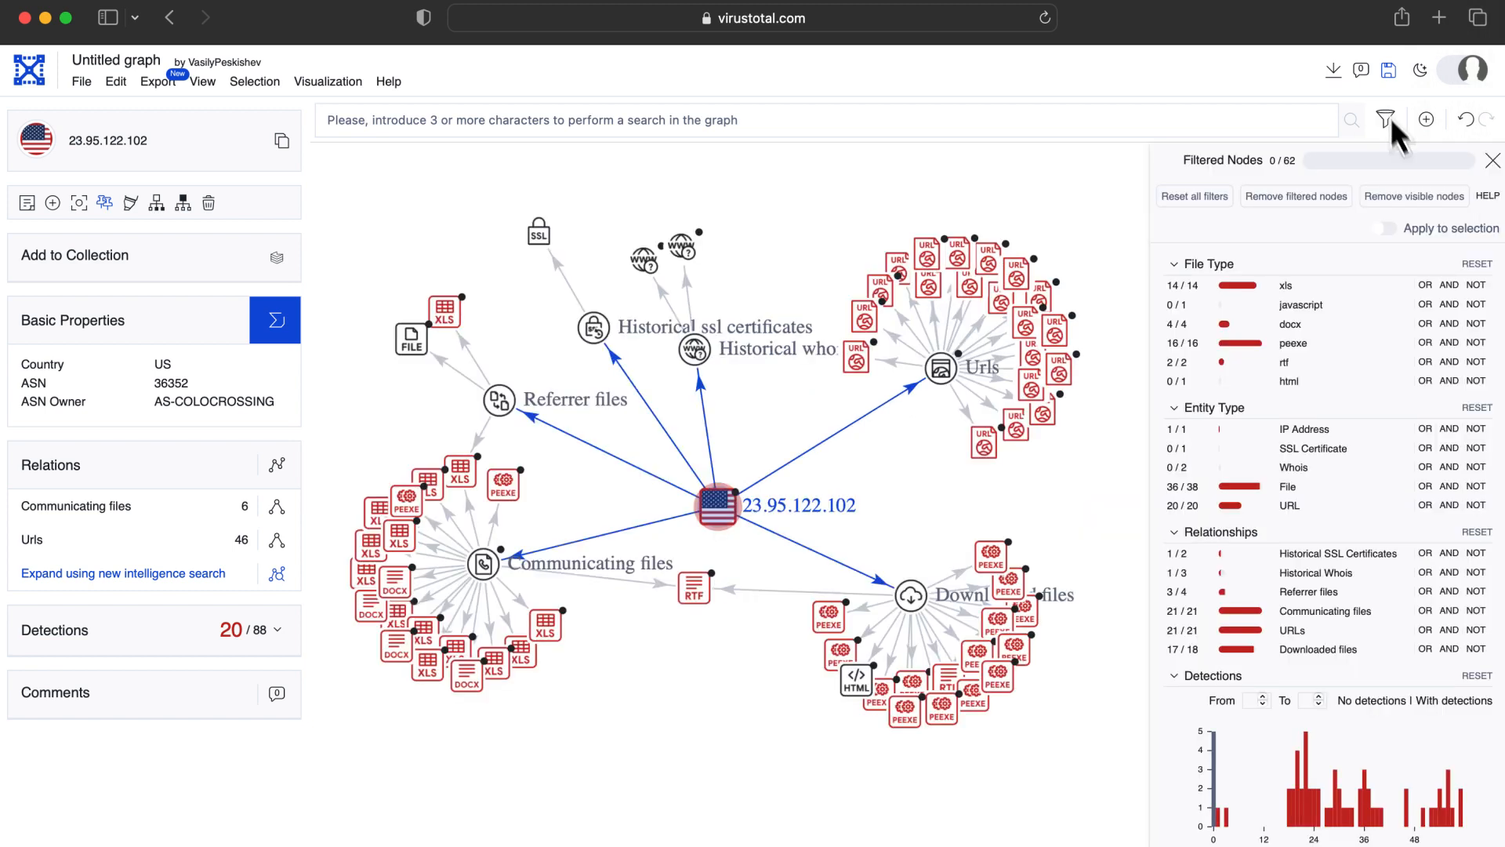
{"action": "left_click", "coordinate": [1449, 284]}
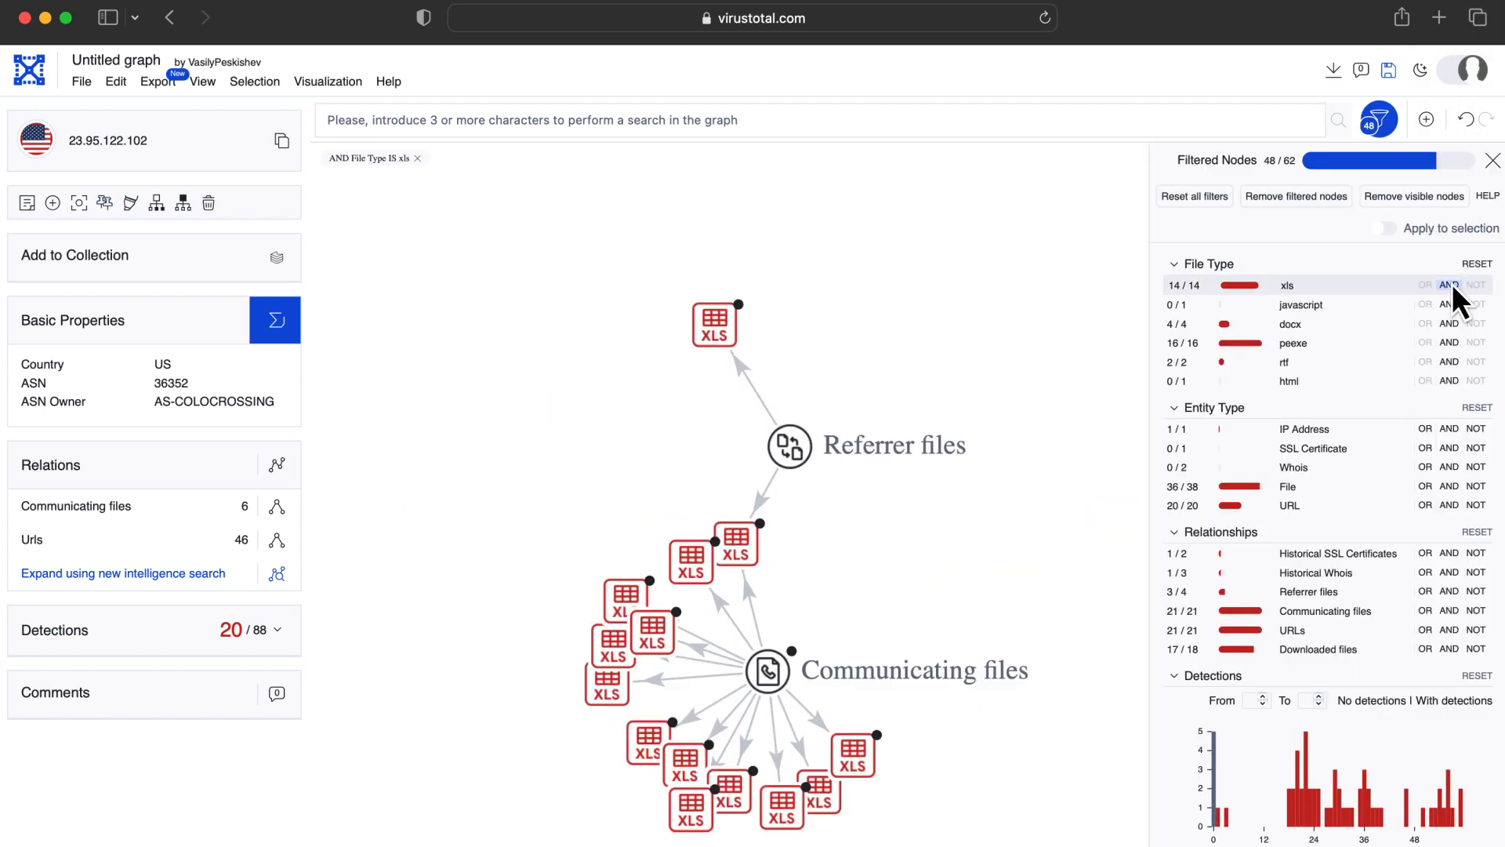
{"action": "scroll", "scroll_direction": "down", "scroll_amount": 3}
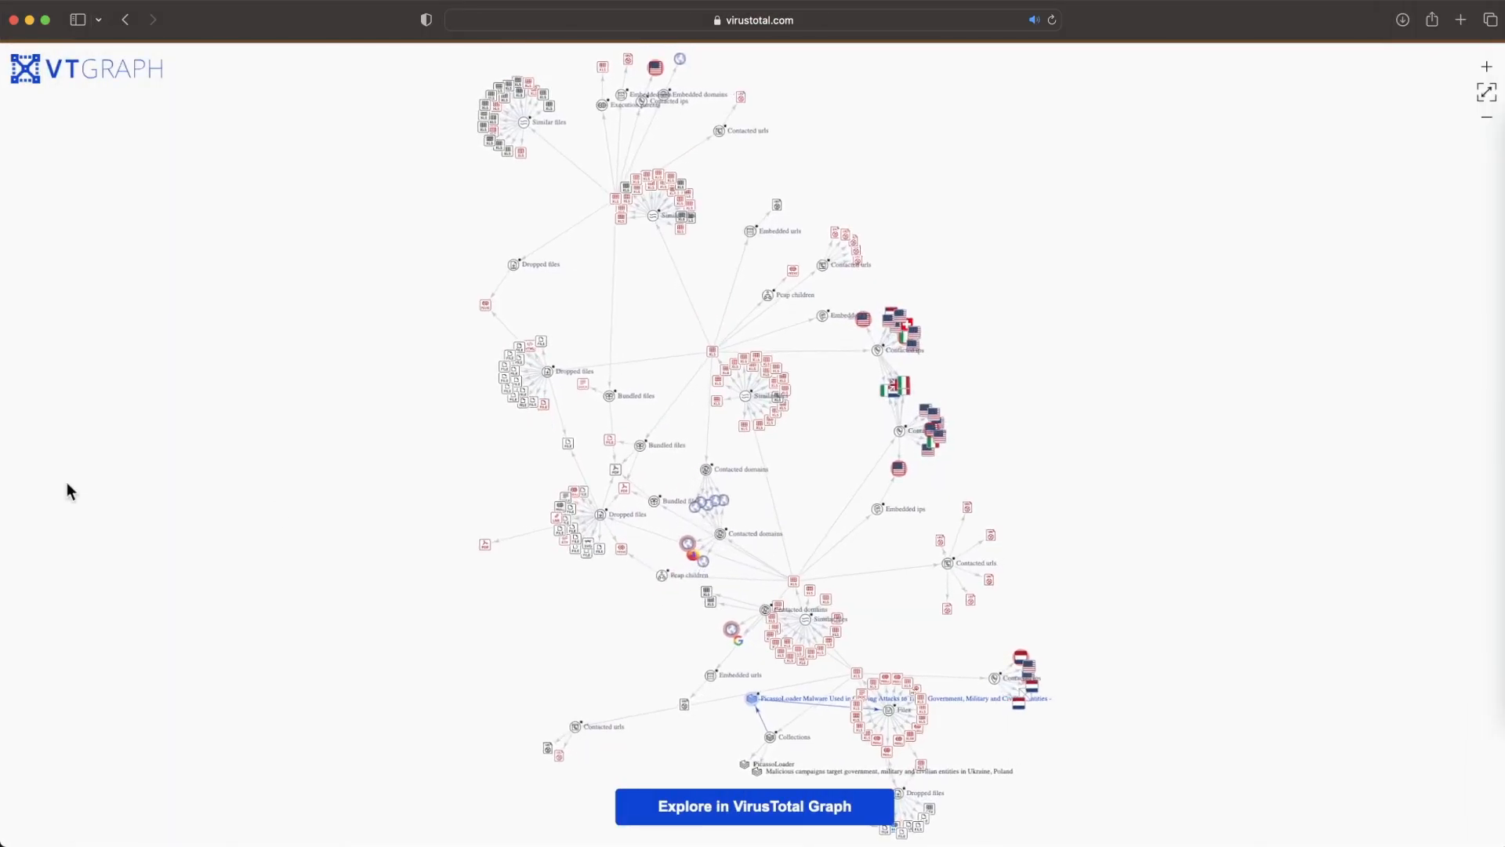
Step: Explore the shared Picasso loader extended graph and select a node to inspect
{"action": "left_click", "coordinate": [749, 806]}
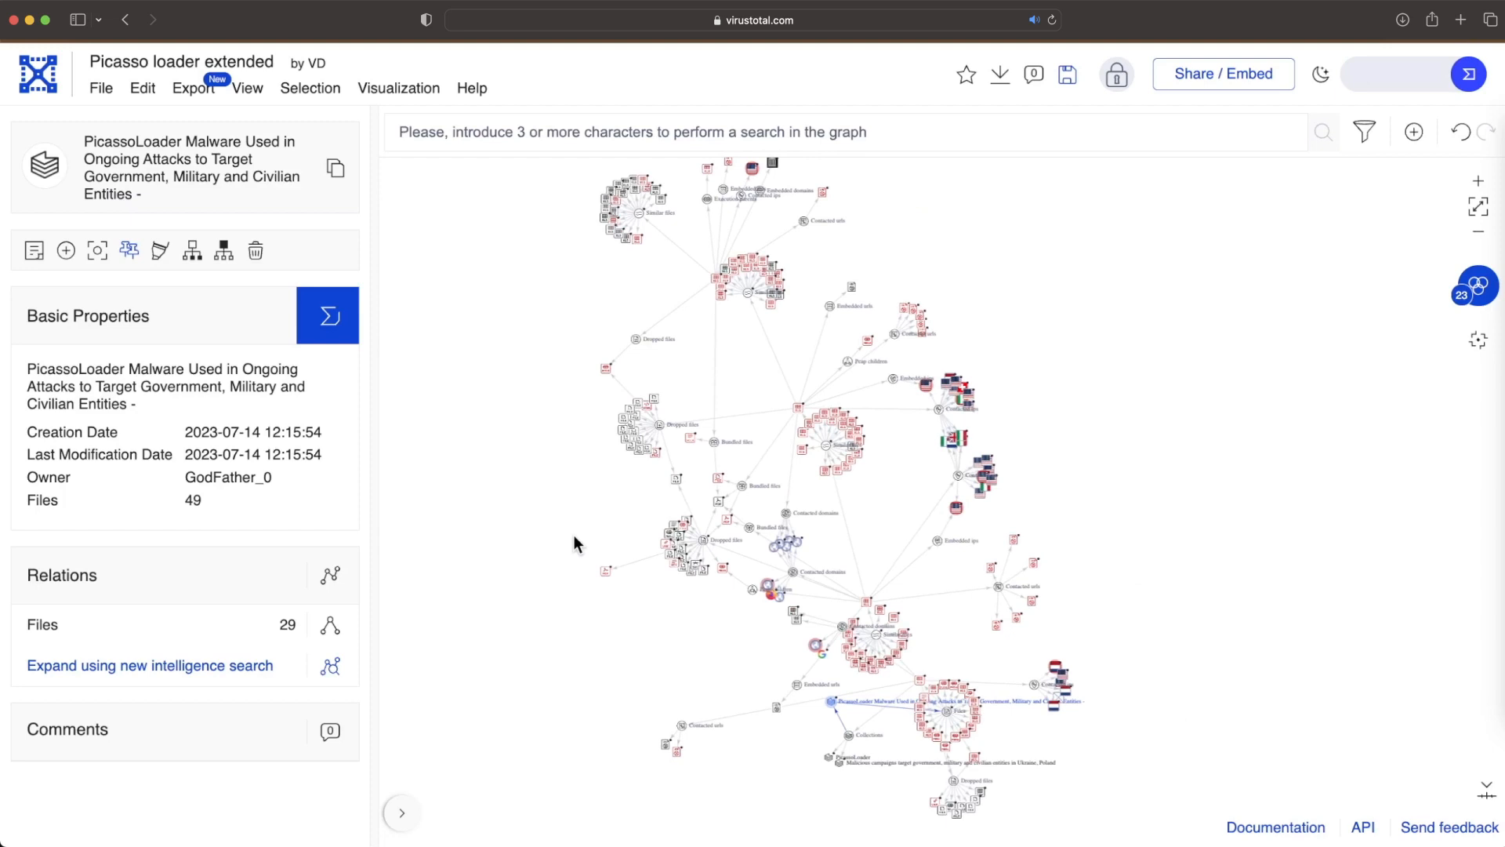
{"action": "mouse_move", "coordinate": [1181, 635]}
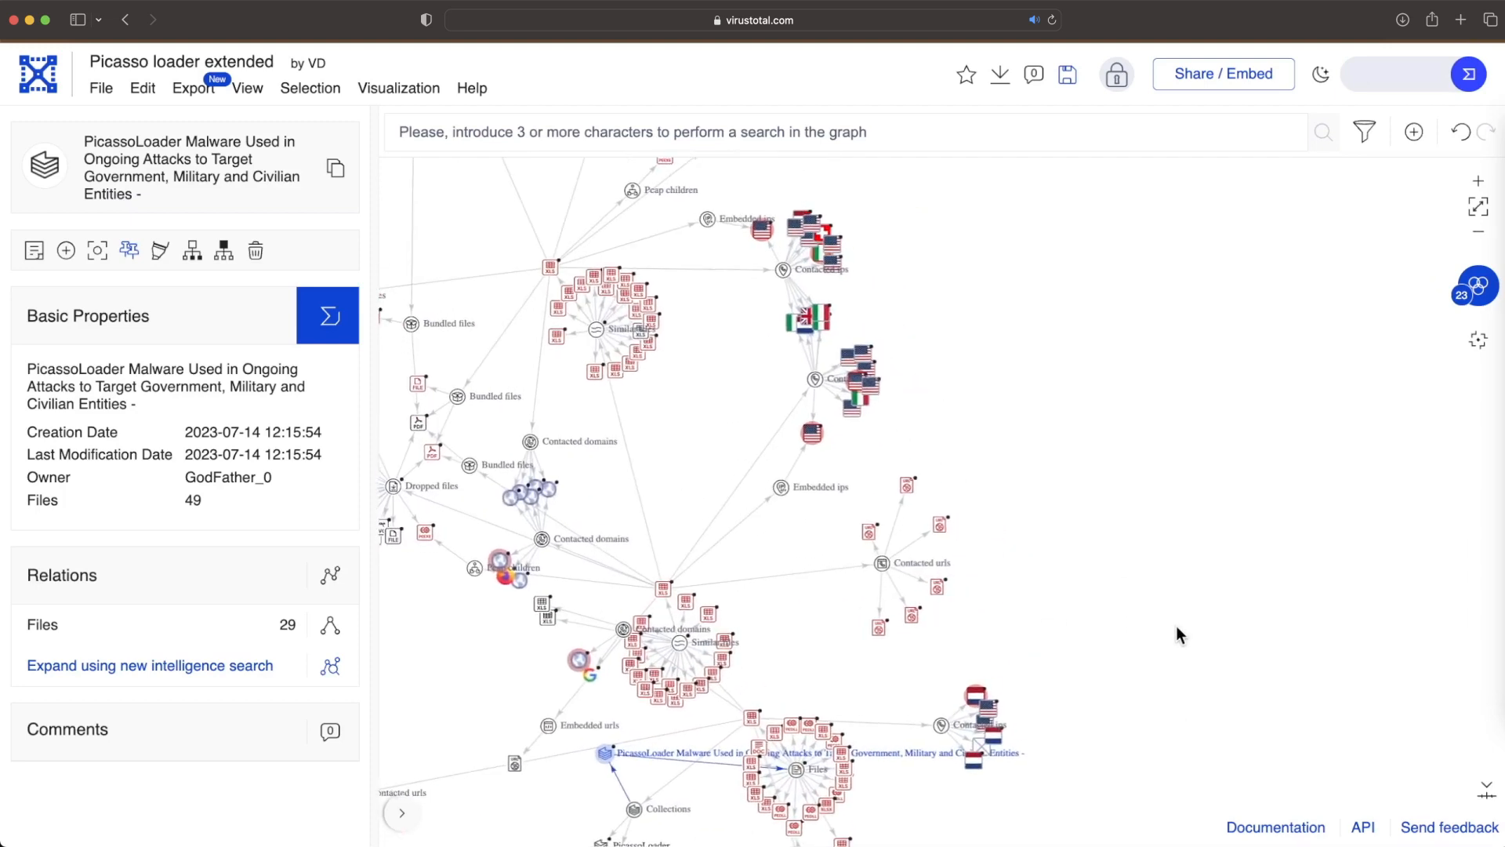
{"action": "mouse_move", "coordinate": [1007, 652]}
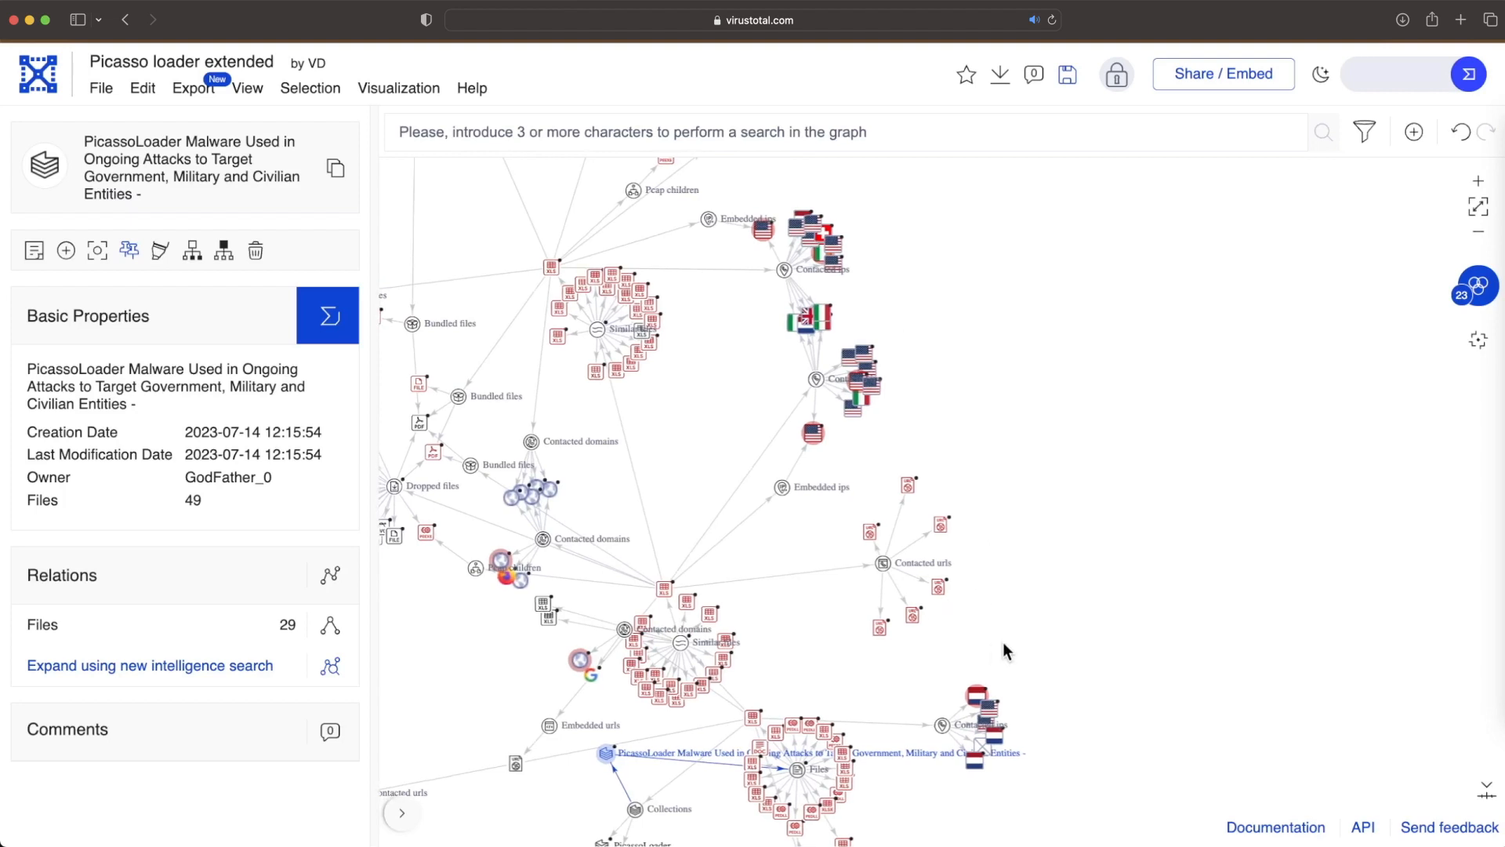
{"action": "mouse_move", "coordinate": [942, 546]}
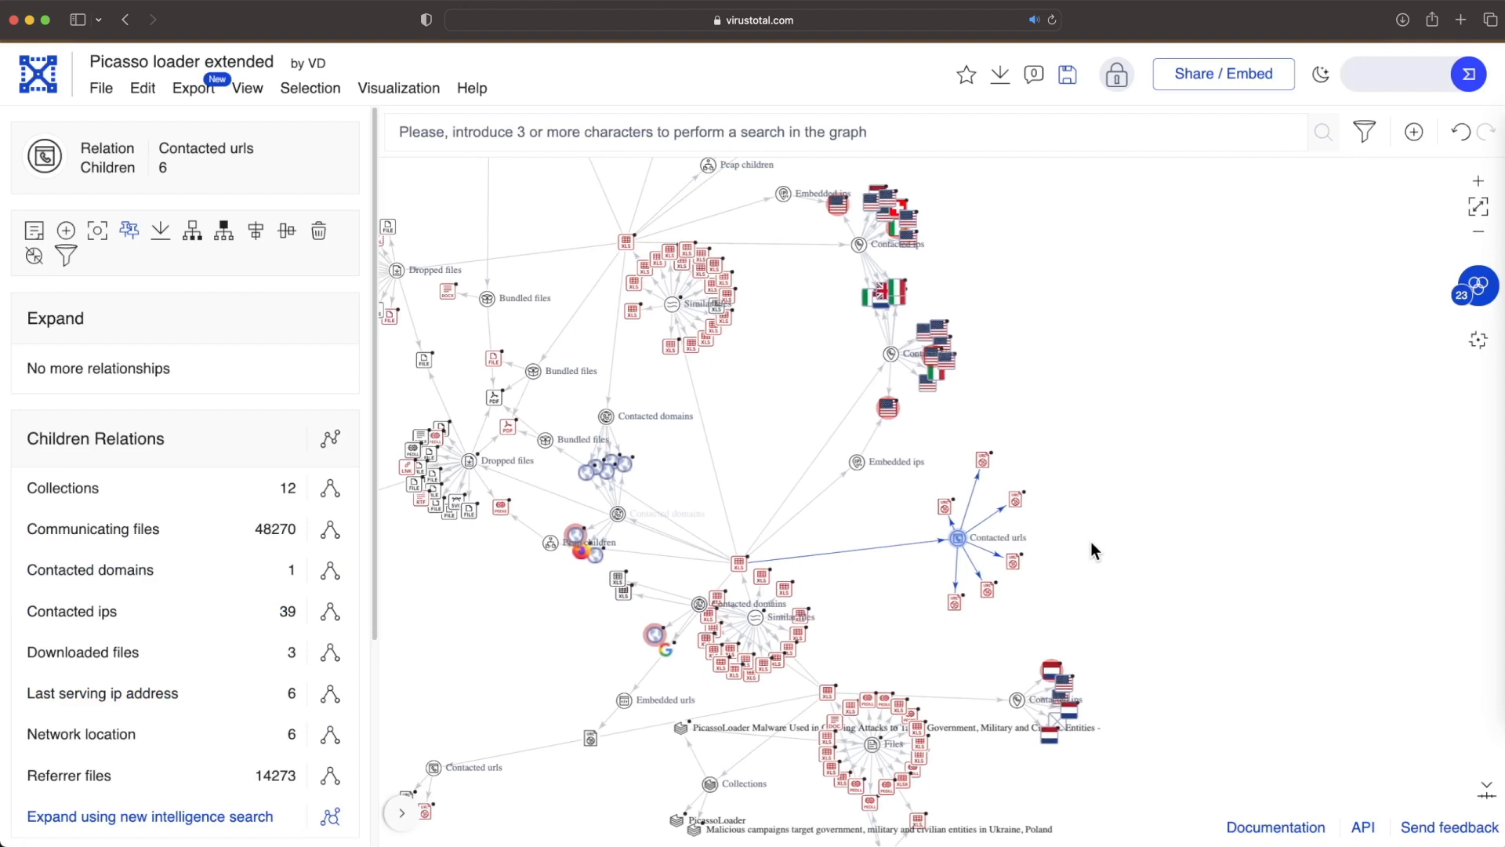
{"action": "left_click", "coordinate": [979, 463]}
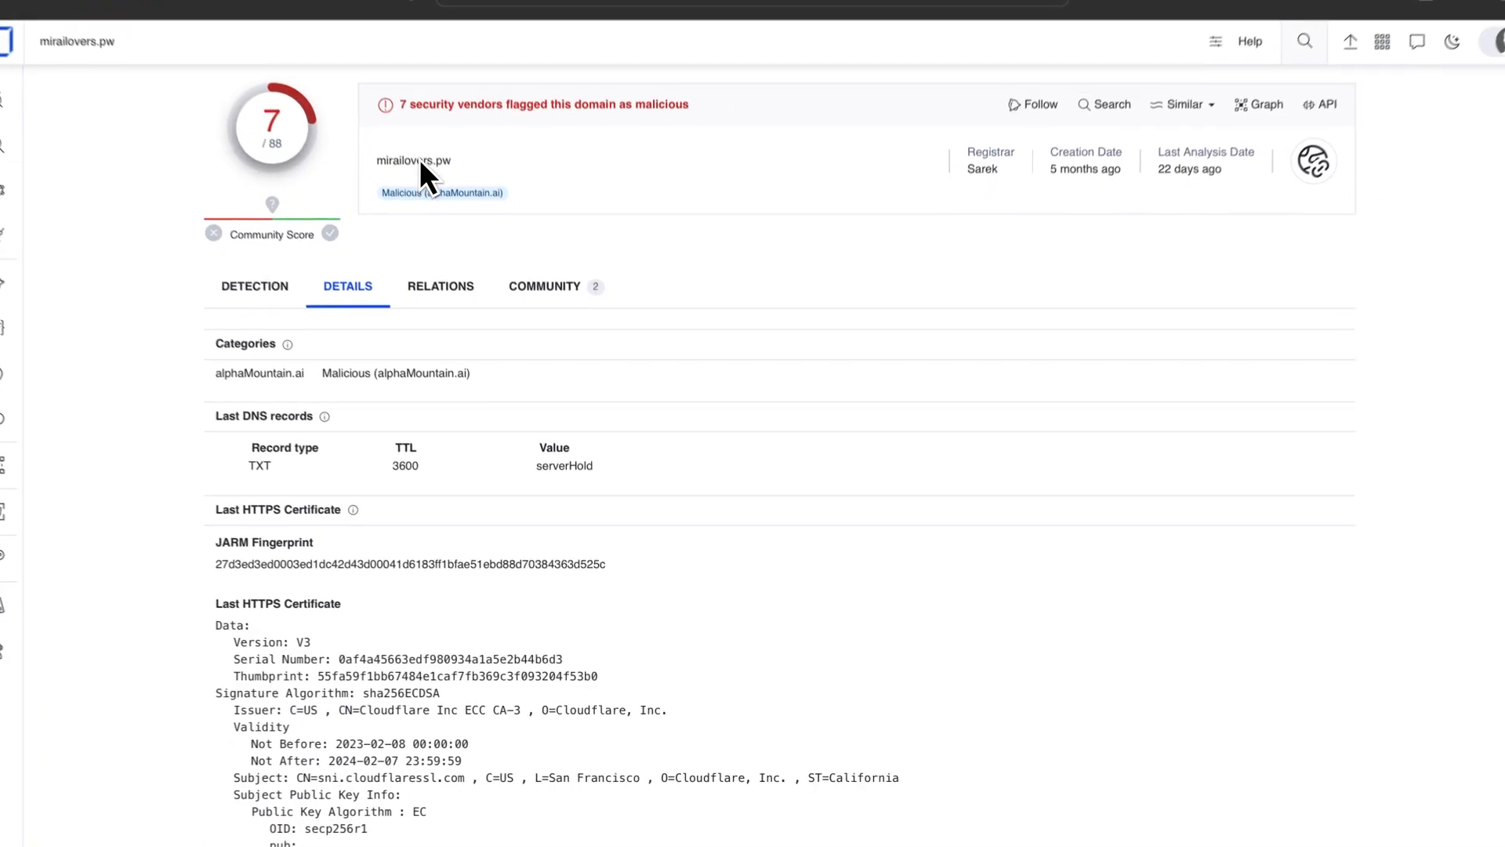
Step: Scroll through the domain's certificate and whois details on the Details tab
{"action": "scroll", "scroll_direction": "down", "scroll_amount": 3}
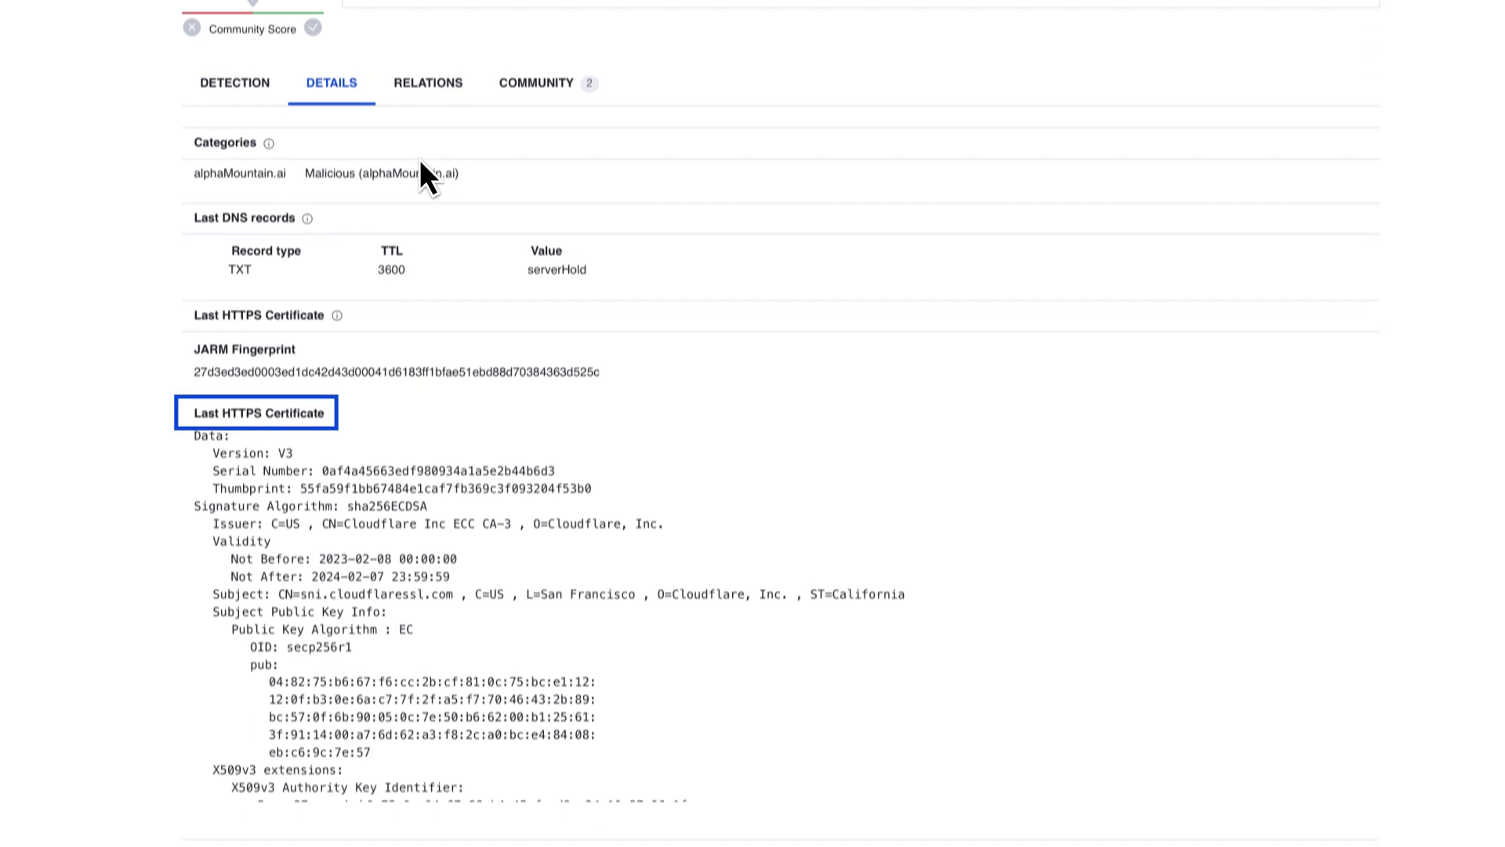
{"action": "scroll", "scroll_direction": "down", "scroll_amount": 3}
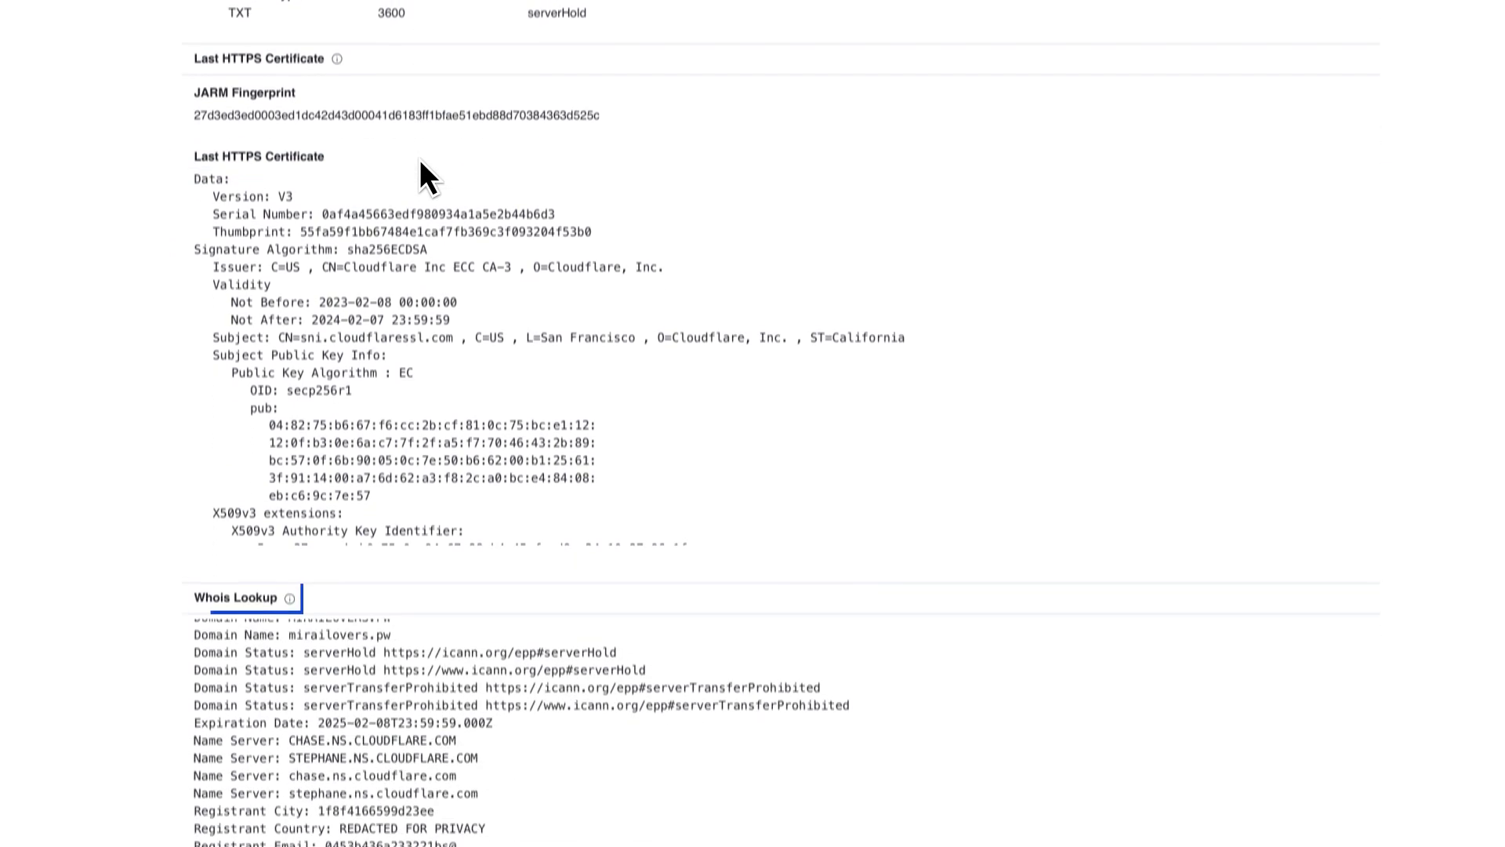
{"action": "scroll", "scroll_direction": "down", "scroll_amount": 3}
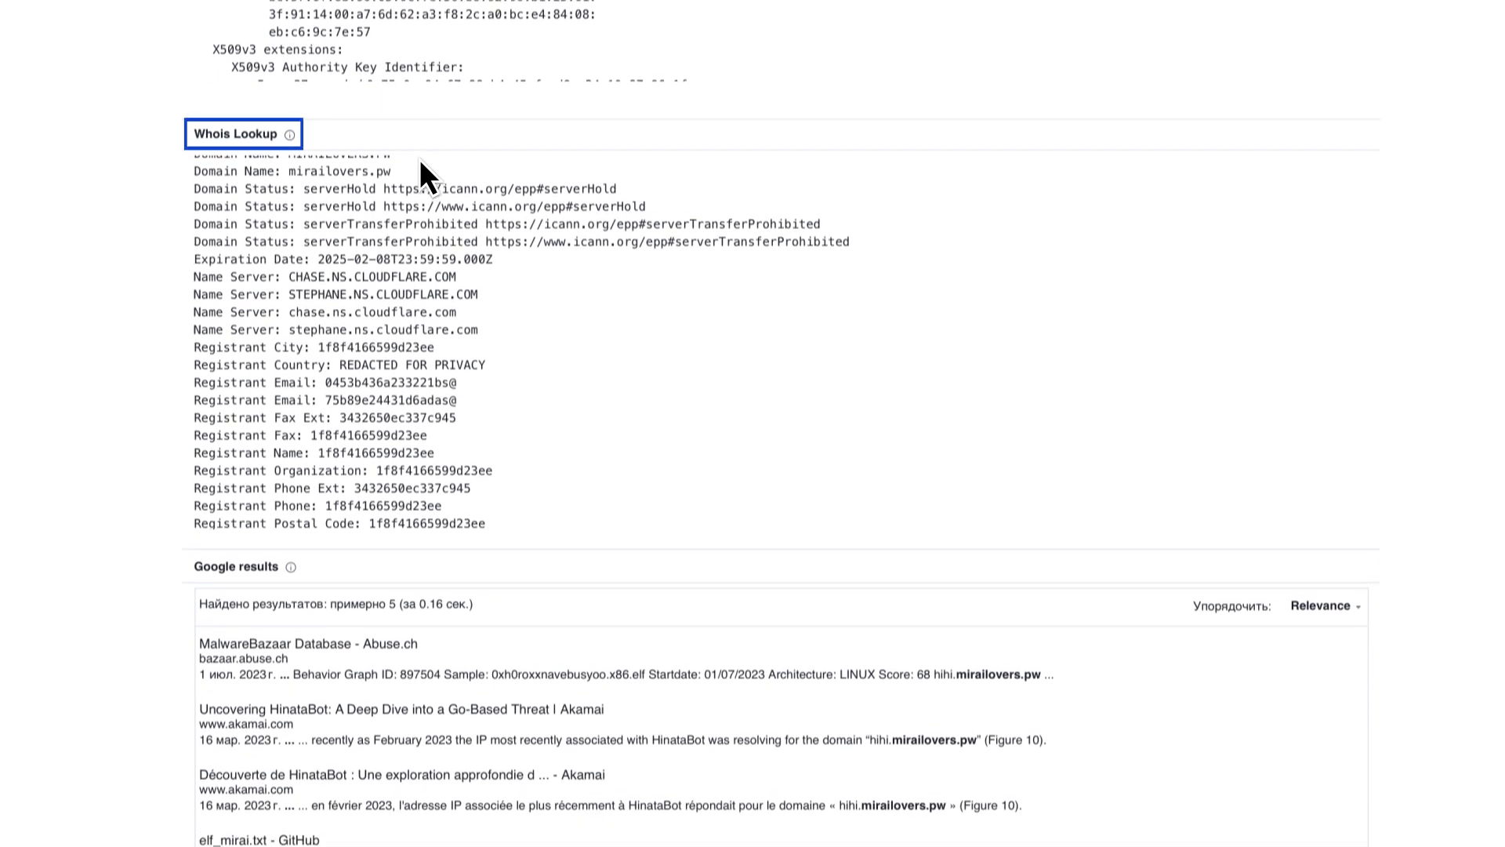
{"action": "scroll", "scroll_direction": "down", "scroll_amount": 3}
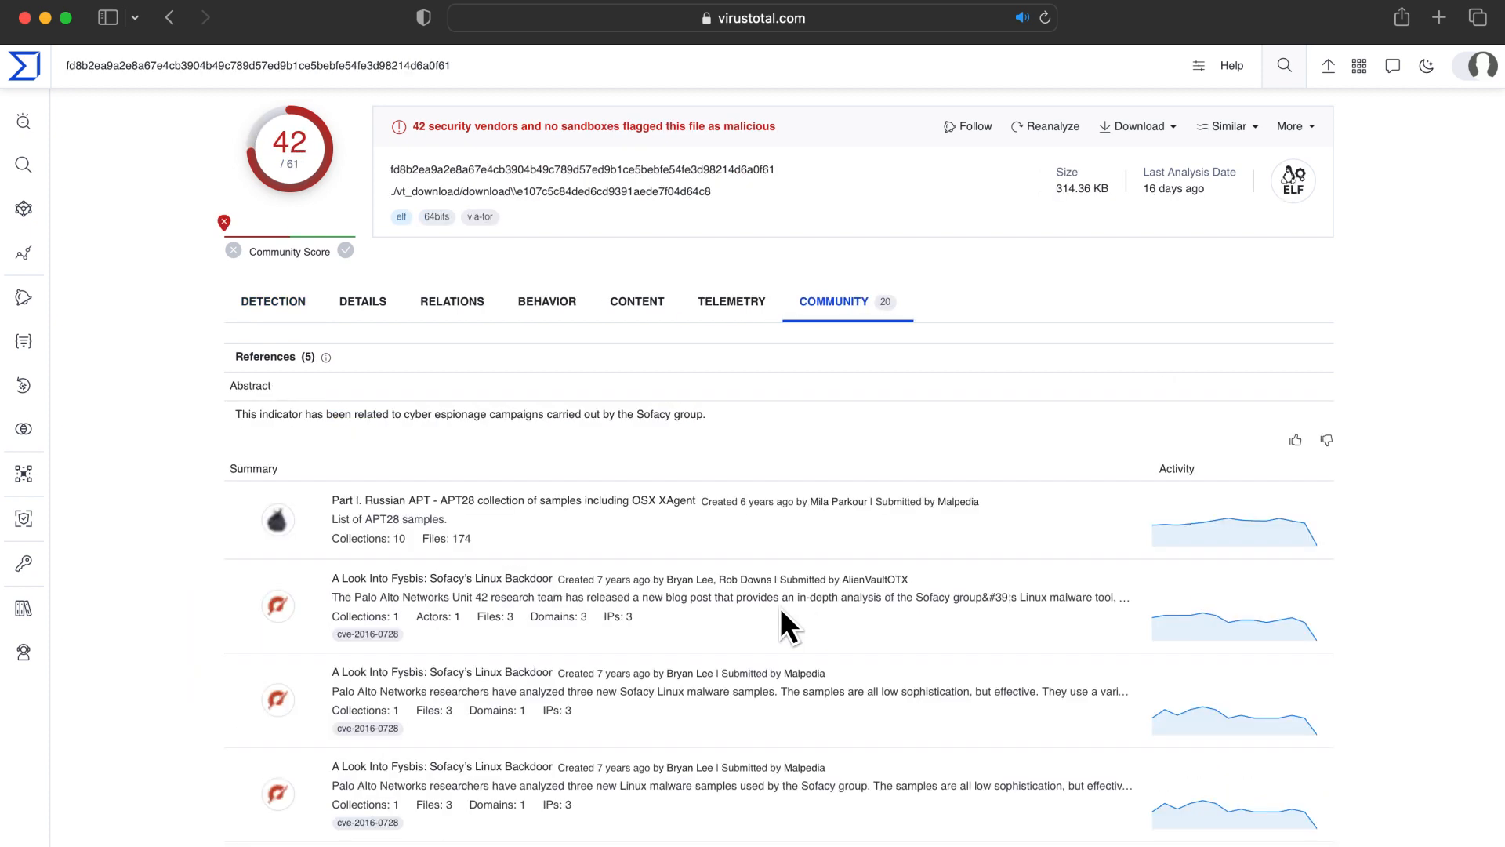
Step: Review the Emotet collection's telemetry and the Ryuk collection's matching crowdsourced YARA ruleset
{"action": "scroll", "scroll_direction": "down", "scroll_amount": 3}
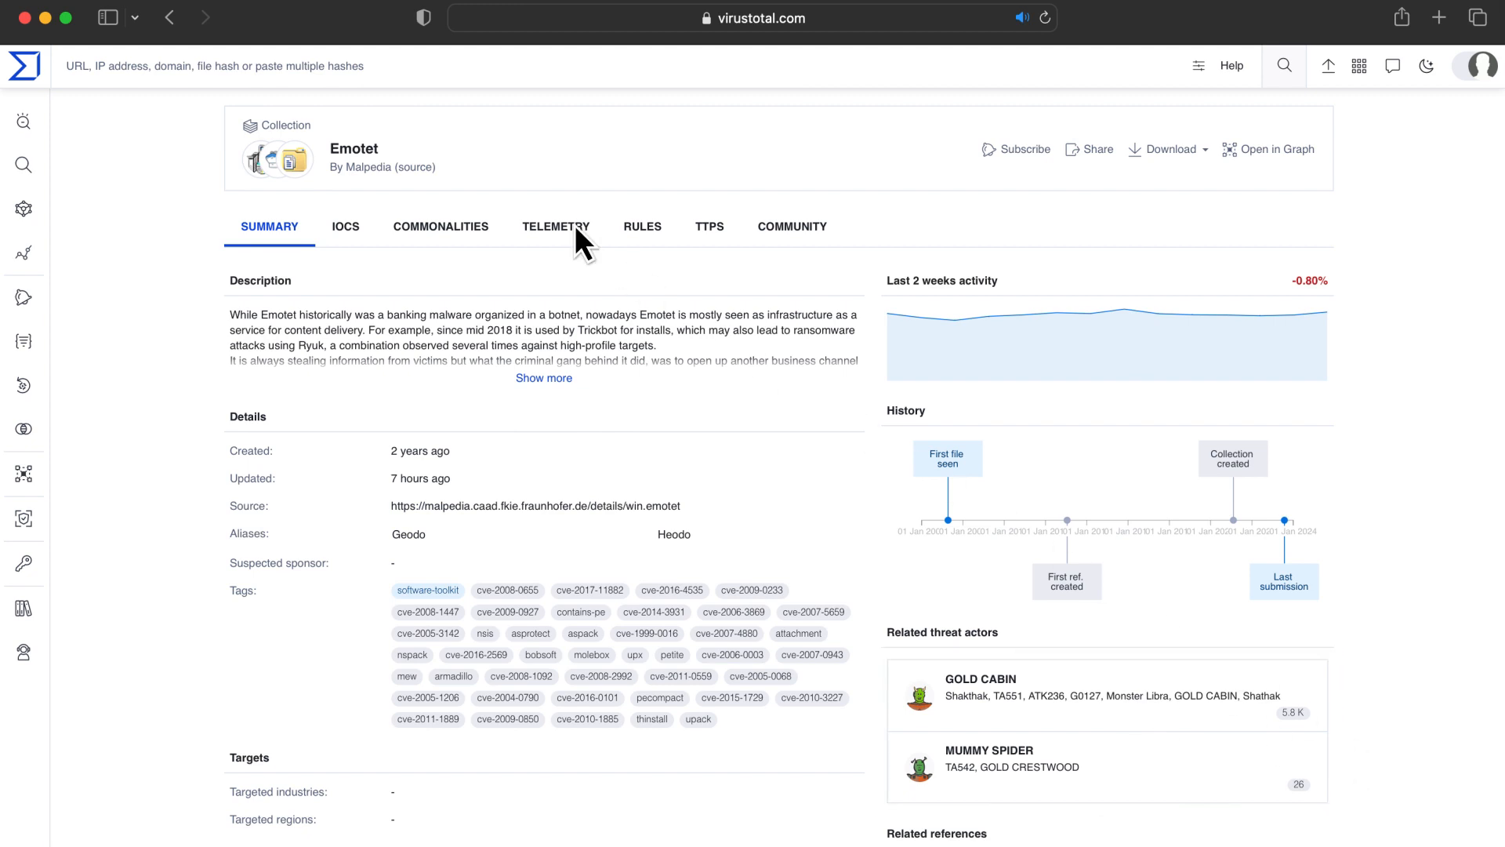
{"action": "left_click", "coordinate": [555, 226]}
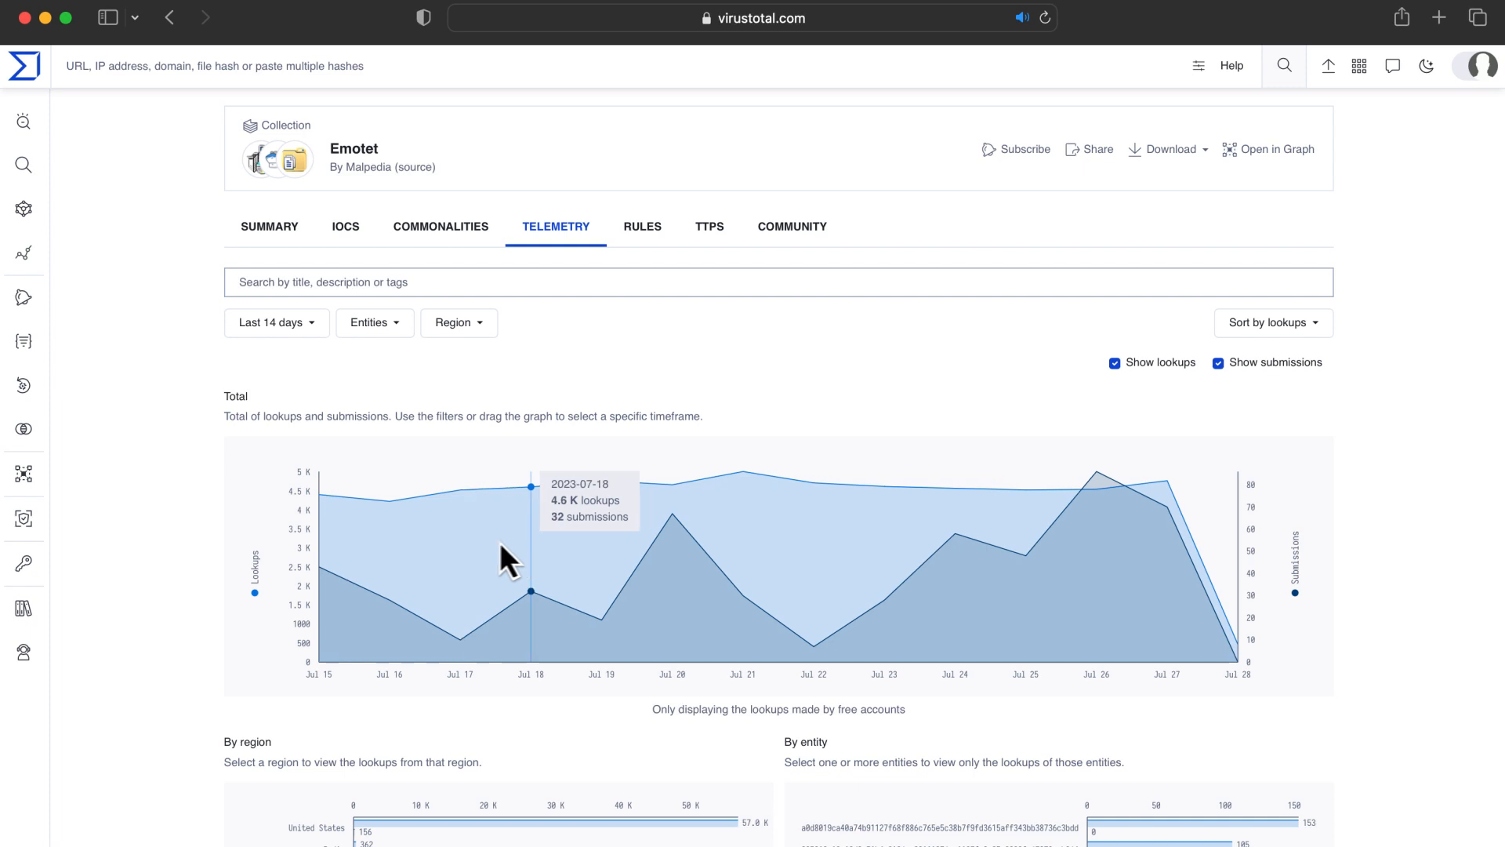
{"action": "mouse_move", "coordinate": [786, 563]}
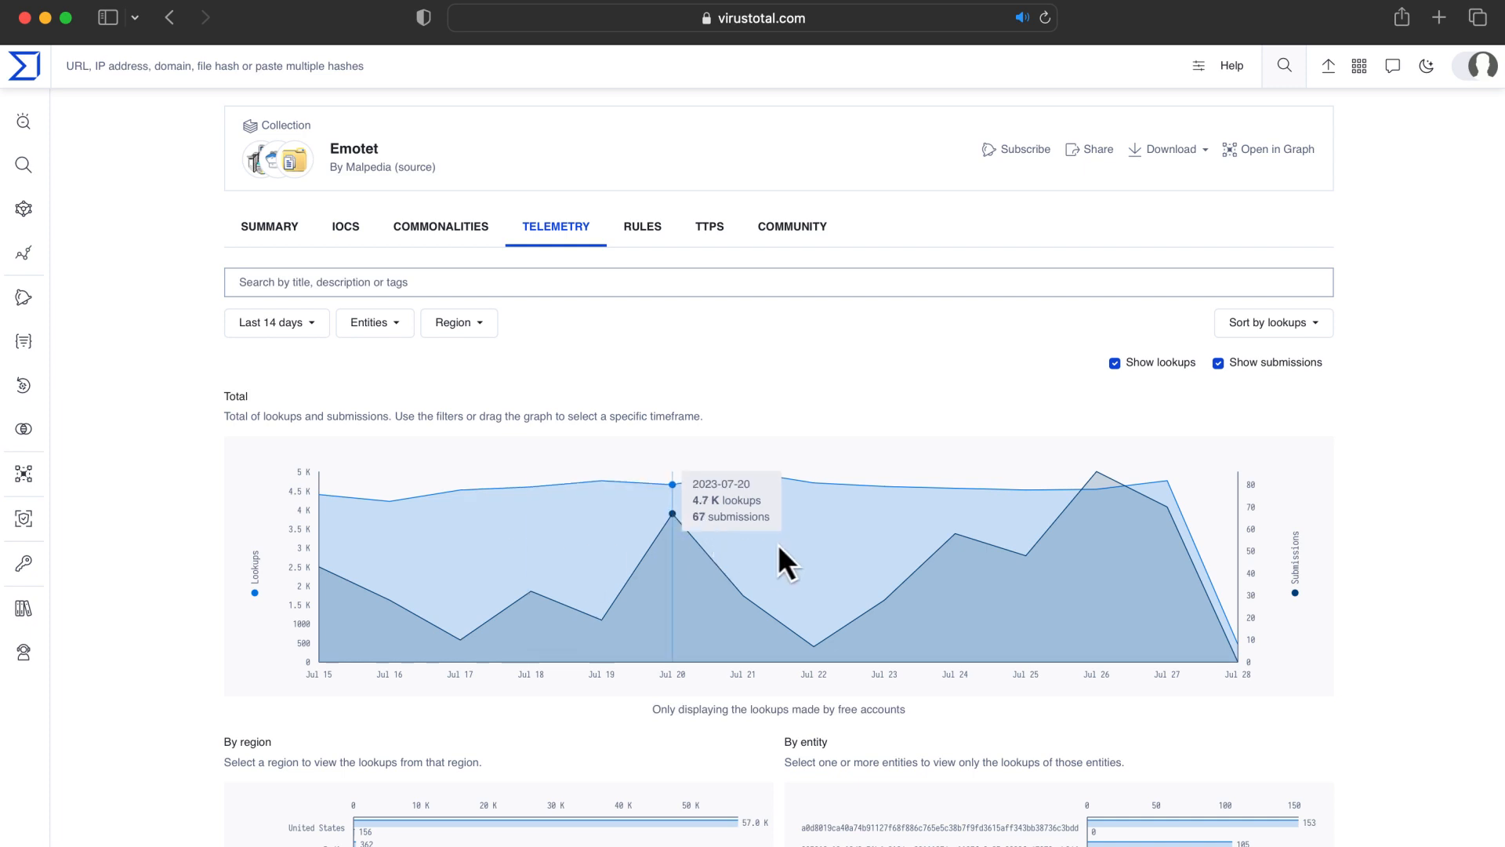
{"action": "mouse_move", "coordinate": [844, 563]}
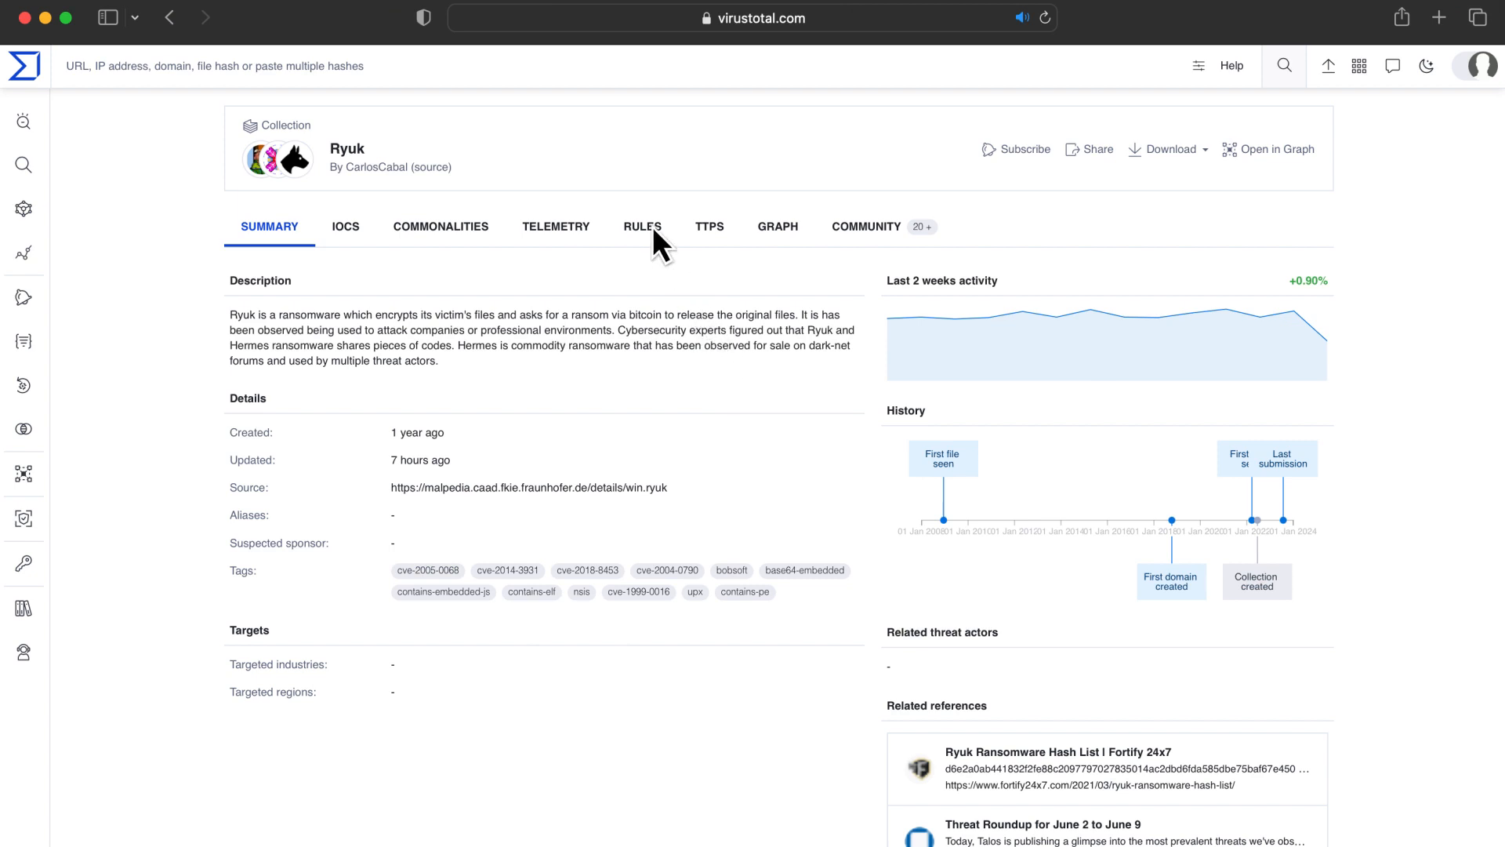
{"action": "left_click", "coordinate": [642, 226]}
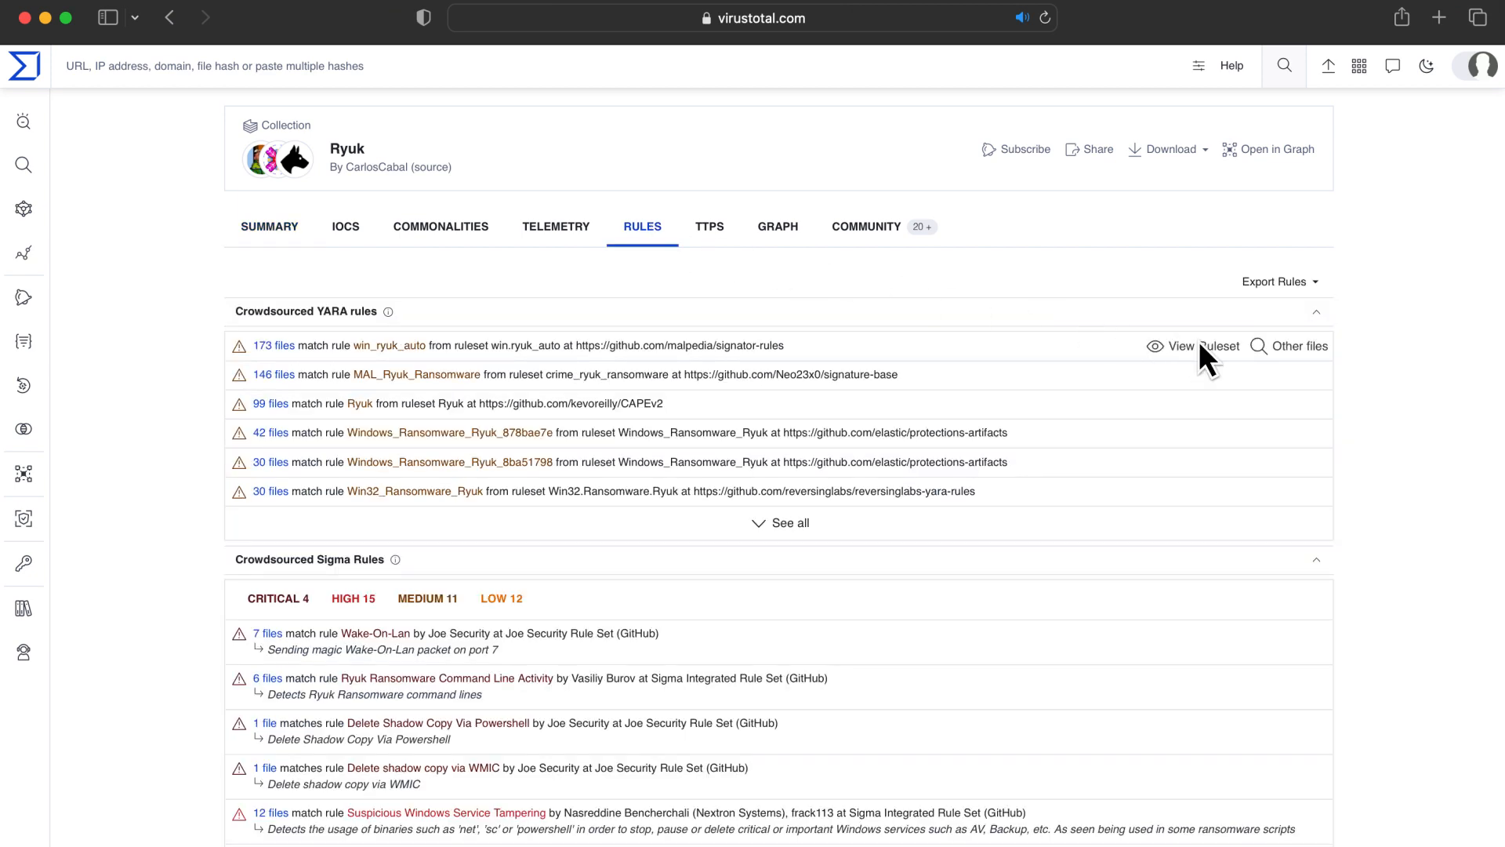
{"action": "left_click", "coordinate": [1195, 344]}
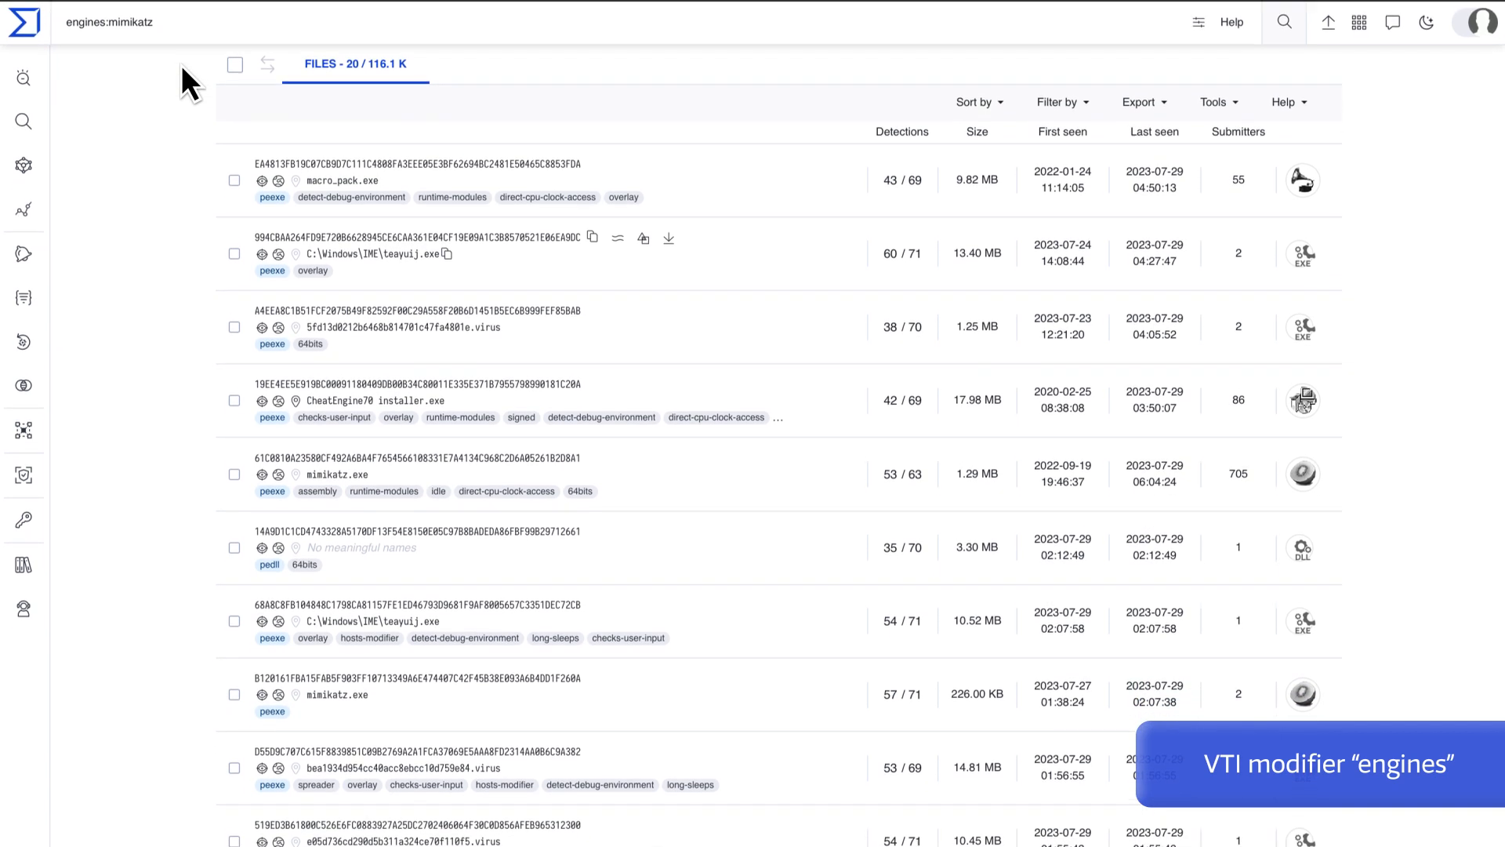
Step: From a mimikatz sample's report, search for similar files and view them in VT Graph
{"action": "scroll", "scroll_direction": "down", "scroll_amount": 3}
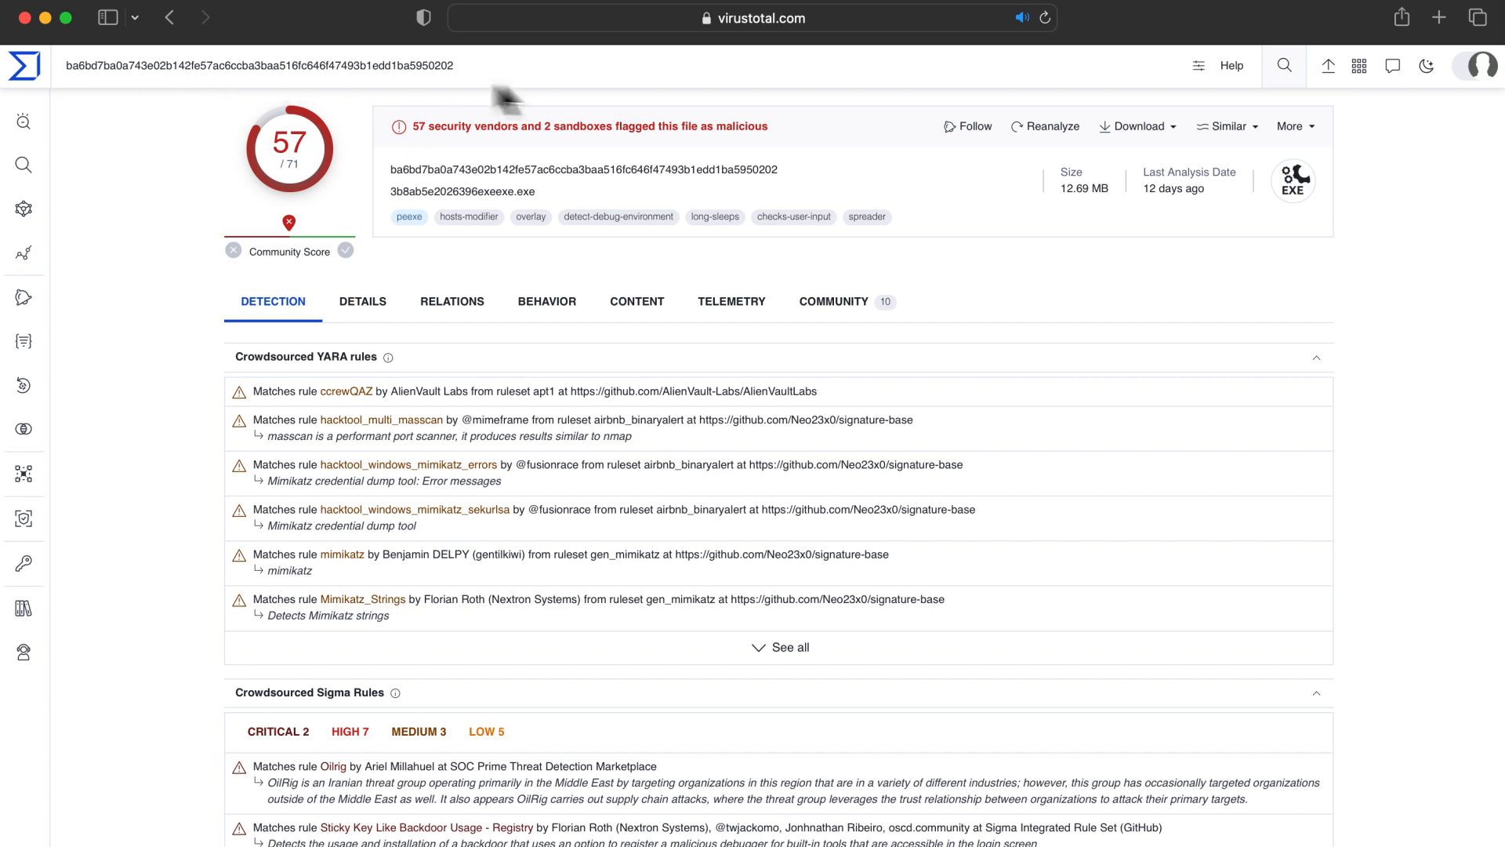
{"action": "left_click", "coordinate": [1226, 126]}
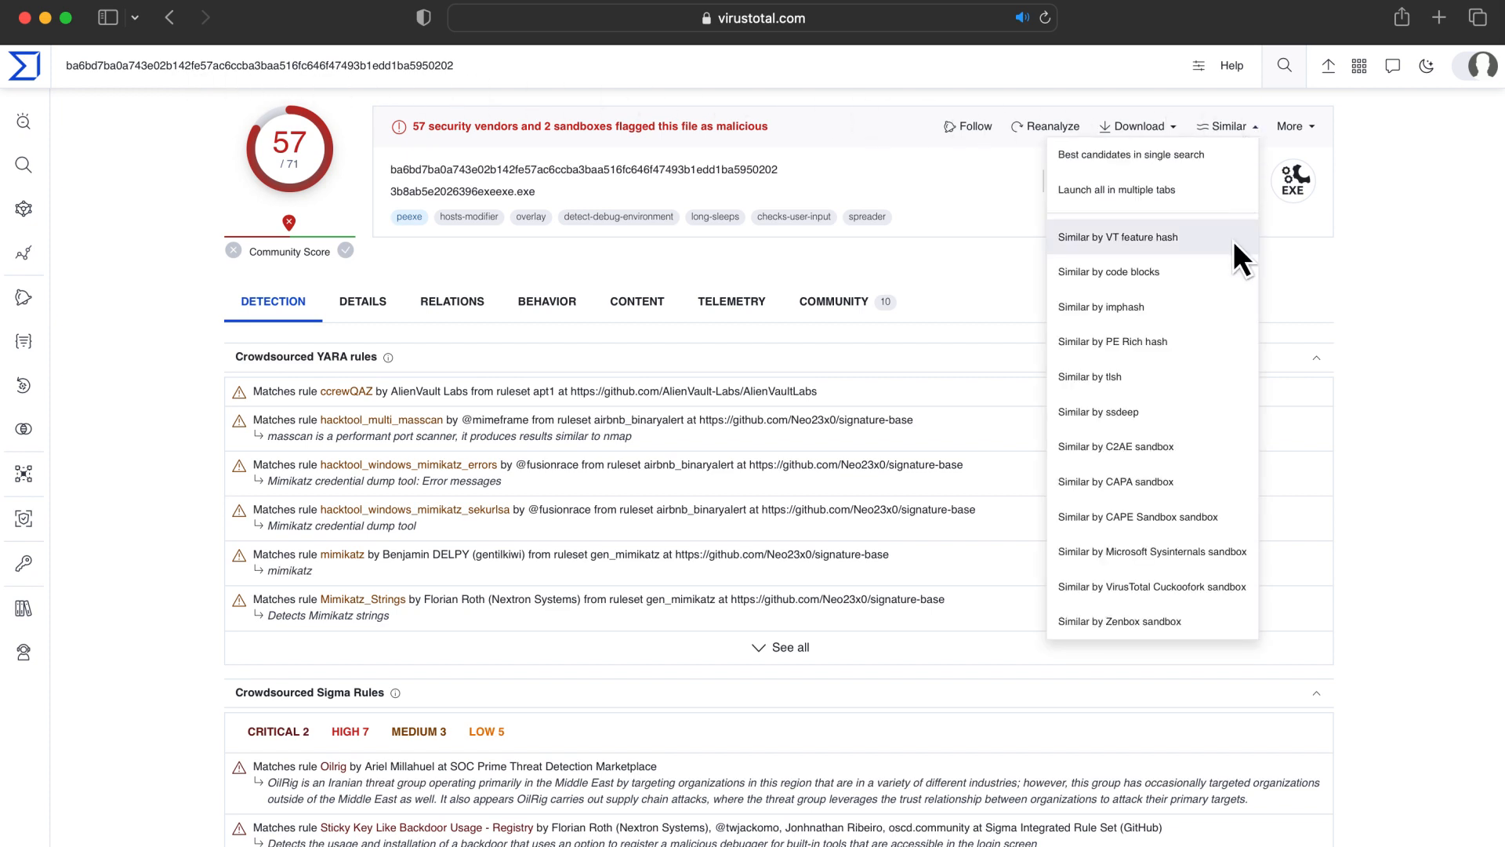
{"action": "left_click", "coordinate": [1116, 237]}
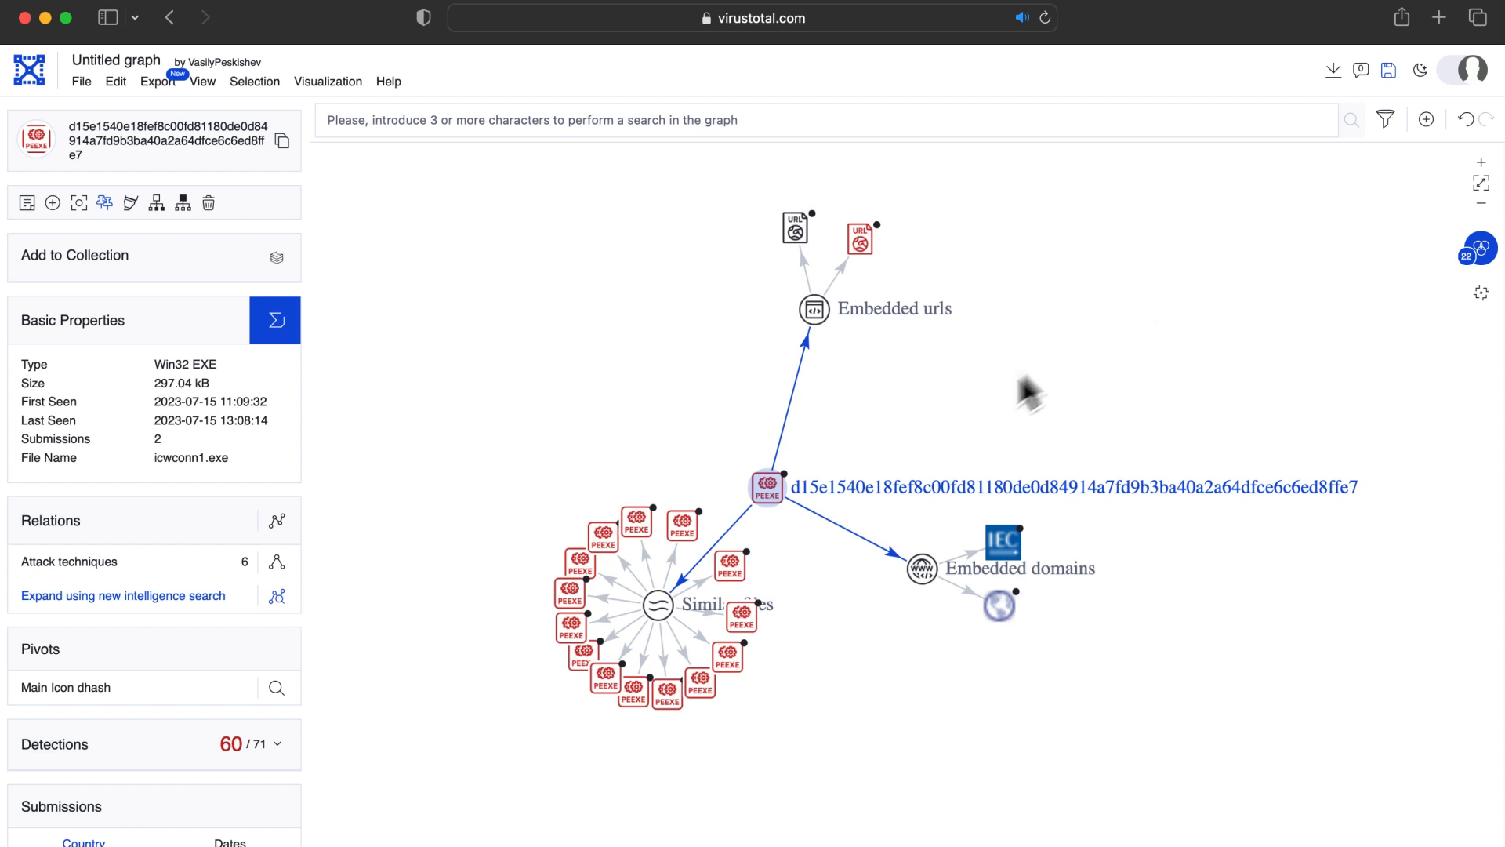
{"action": "left_click", "coordinate": [656, 606]}
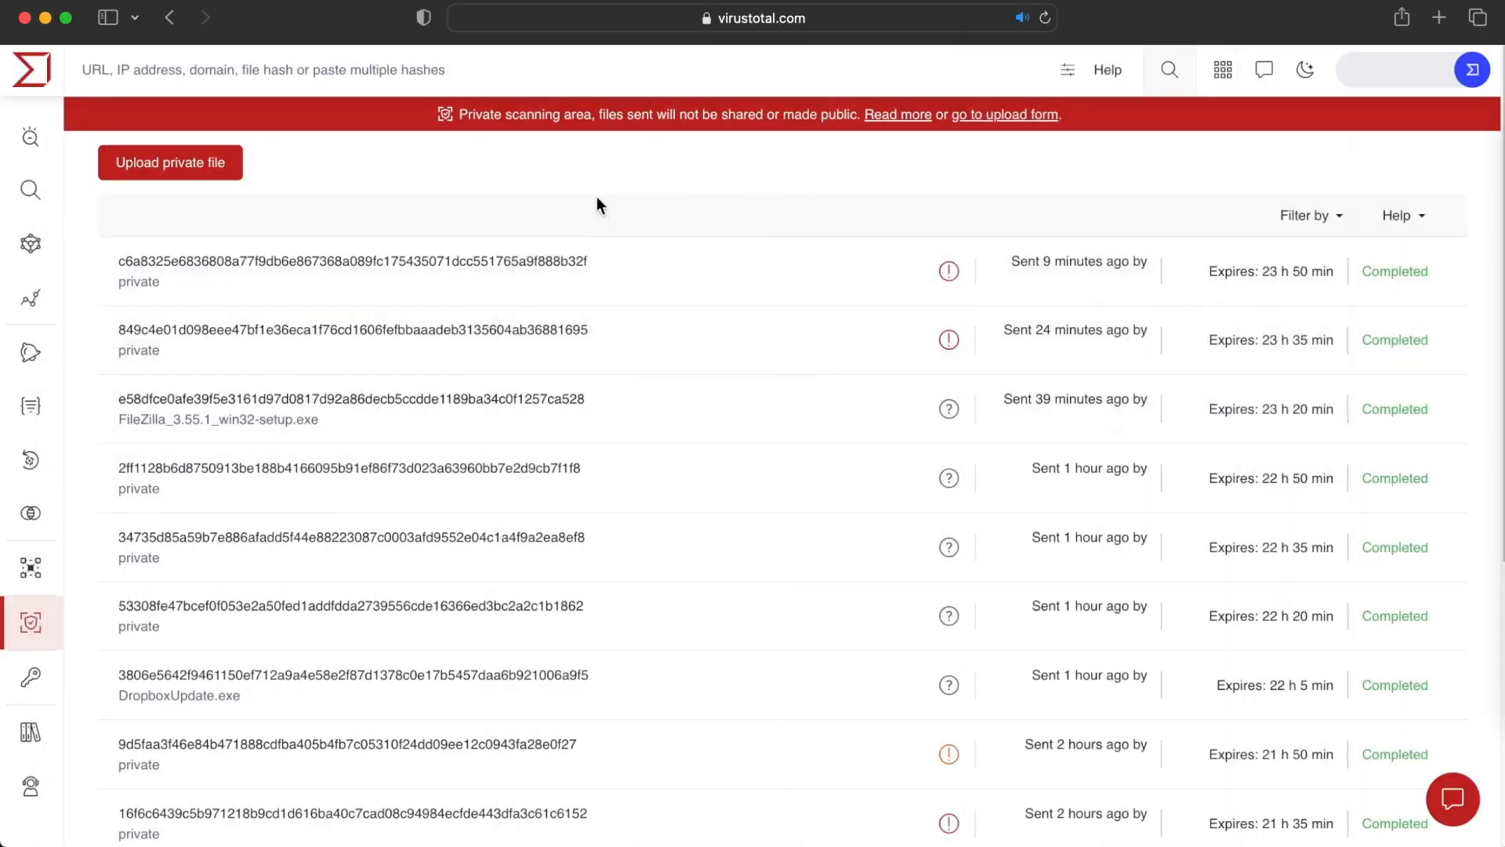
{"action": "mouse_move", "coordinate": [183, 169]}
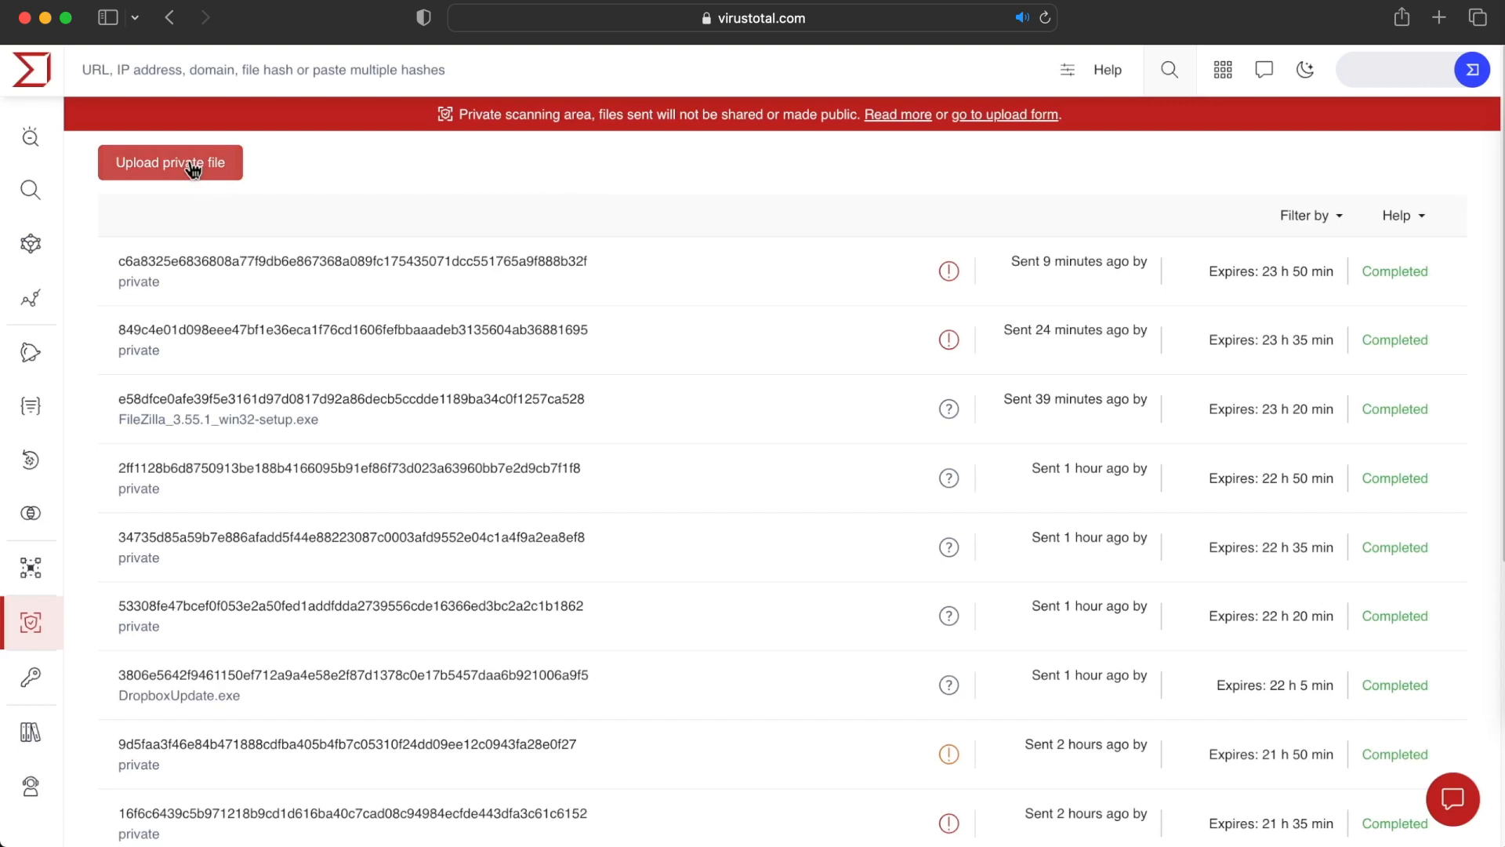
Step: Dismiss the private upload prompt and open the malicious private text file's report
{"action": "left_click", "coordinate": [169, 161]}
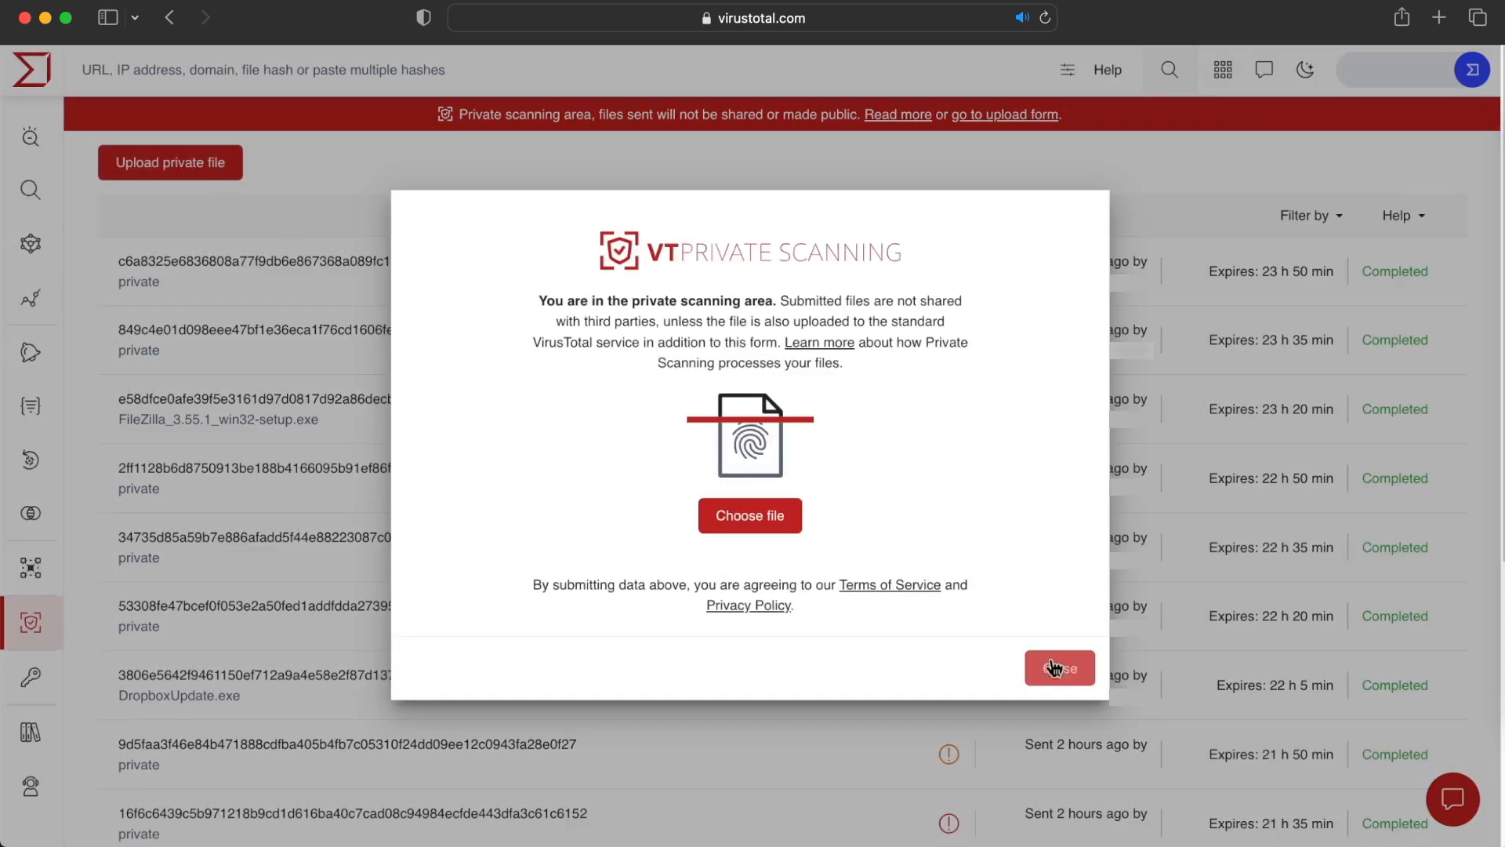
{"action": "left_click", "coordinate": [1060, 668]}
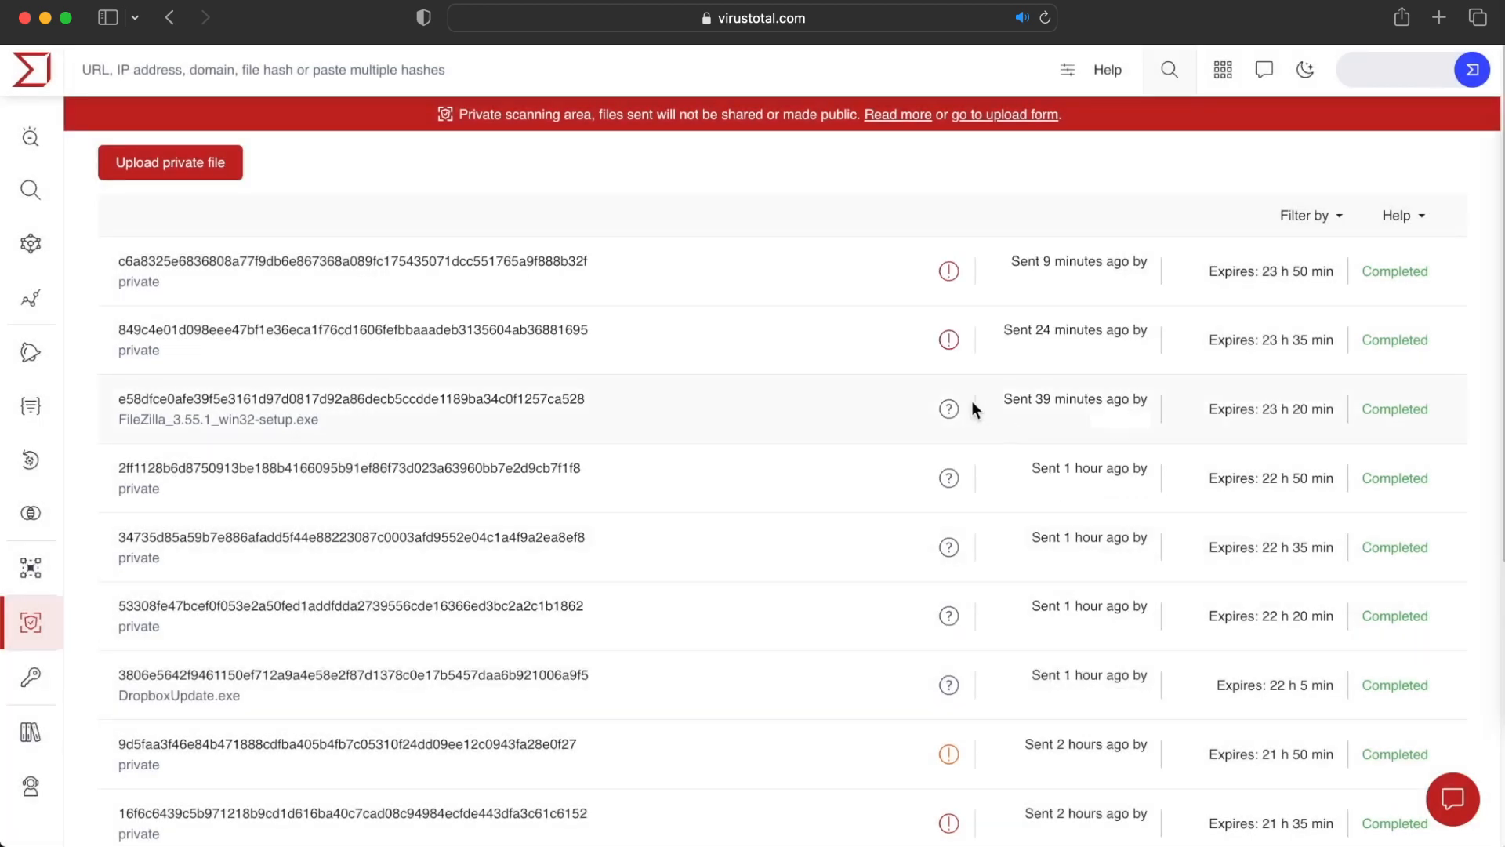
{"action": "left_click", "coordinate": [349, 329]}
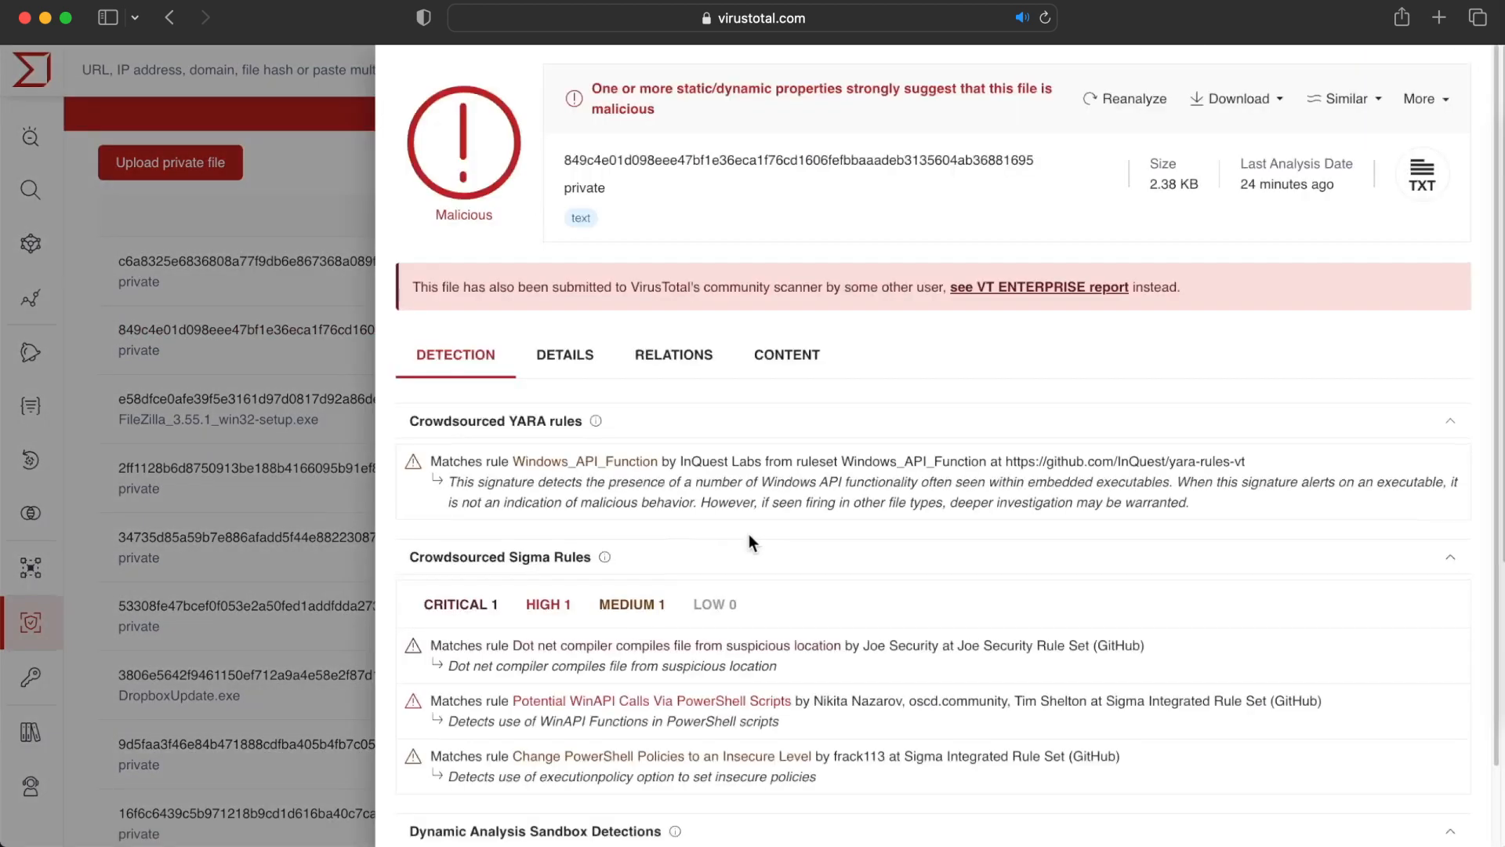
{"action": "scroll", "scroll_direction": "down", "scroll_amount": 3}
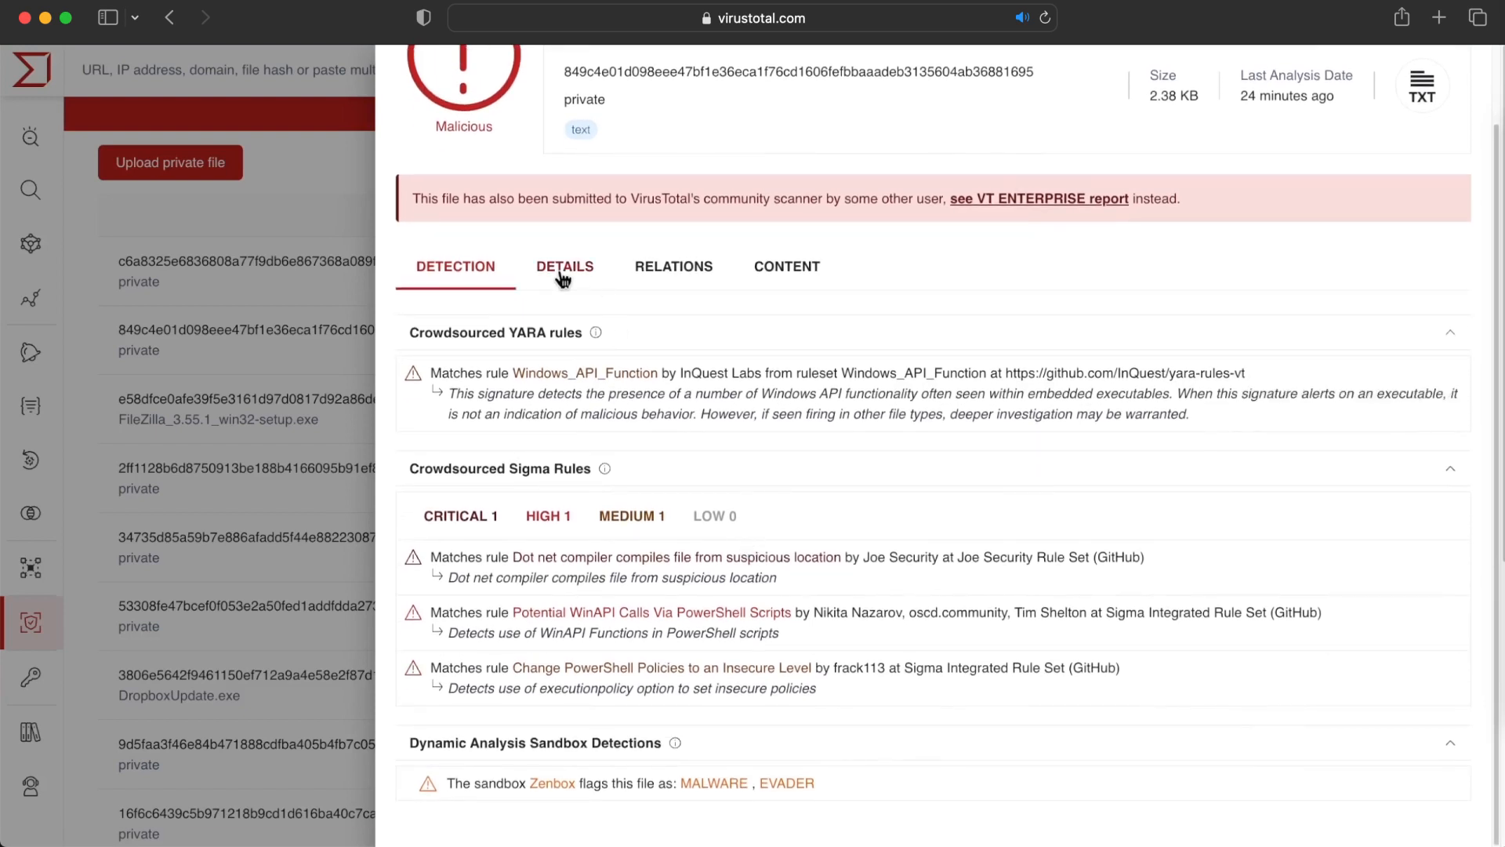
Step: Review the private file's details, similarity searches, relations and crowdsourced rule detections
{"action": "left_click", "coordinate": [564, 267]}
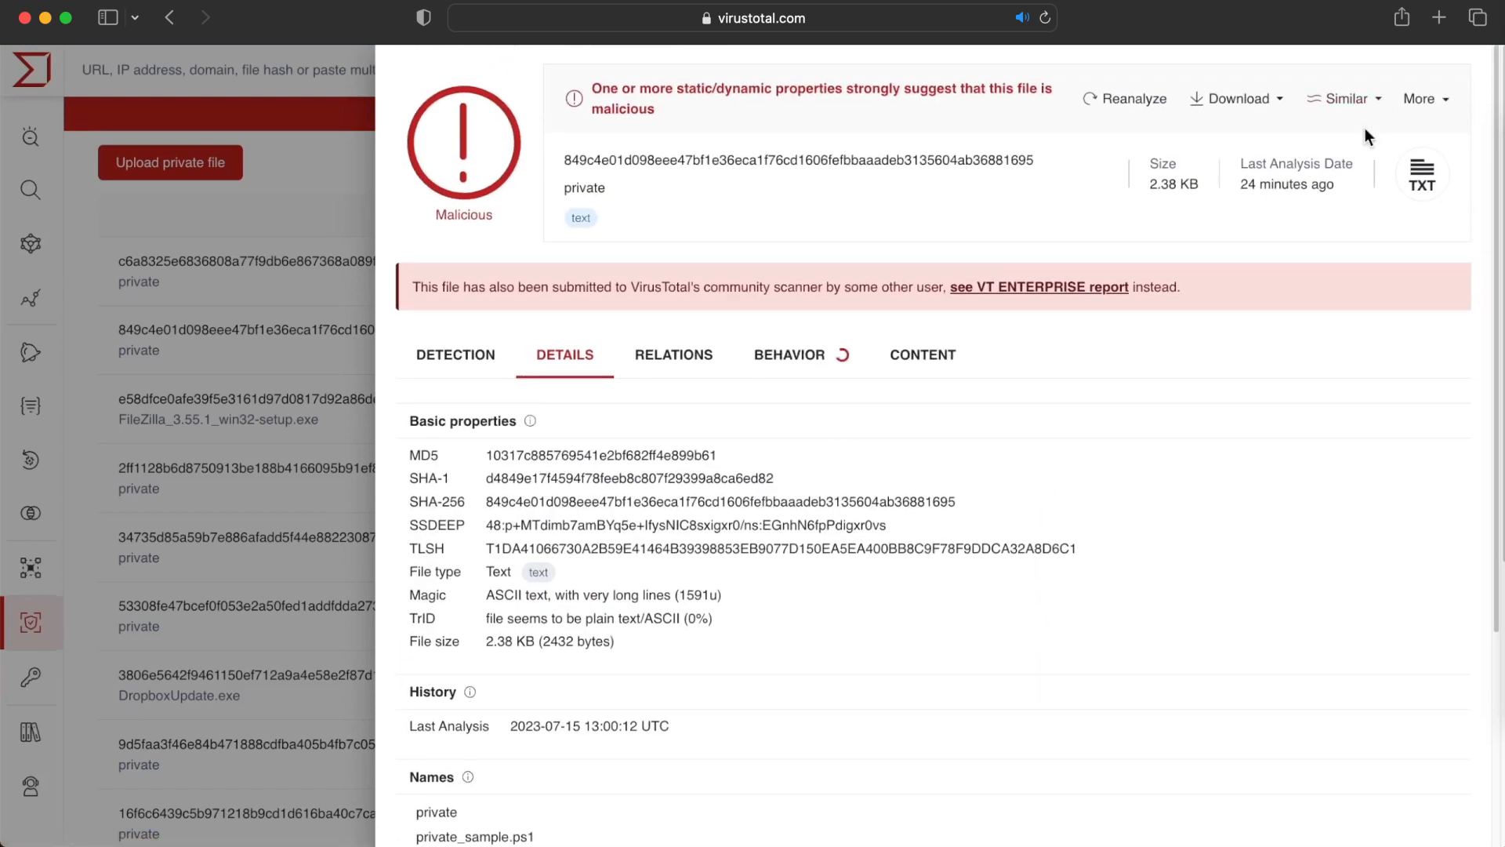
{"action": "left_click", "coordinate": [1342, 98]}
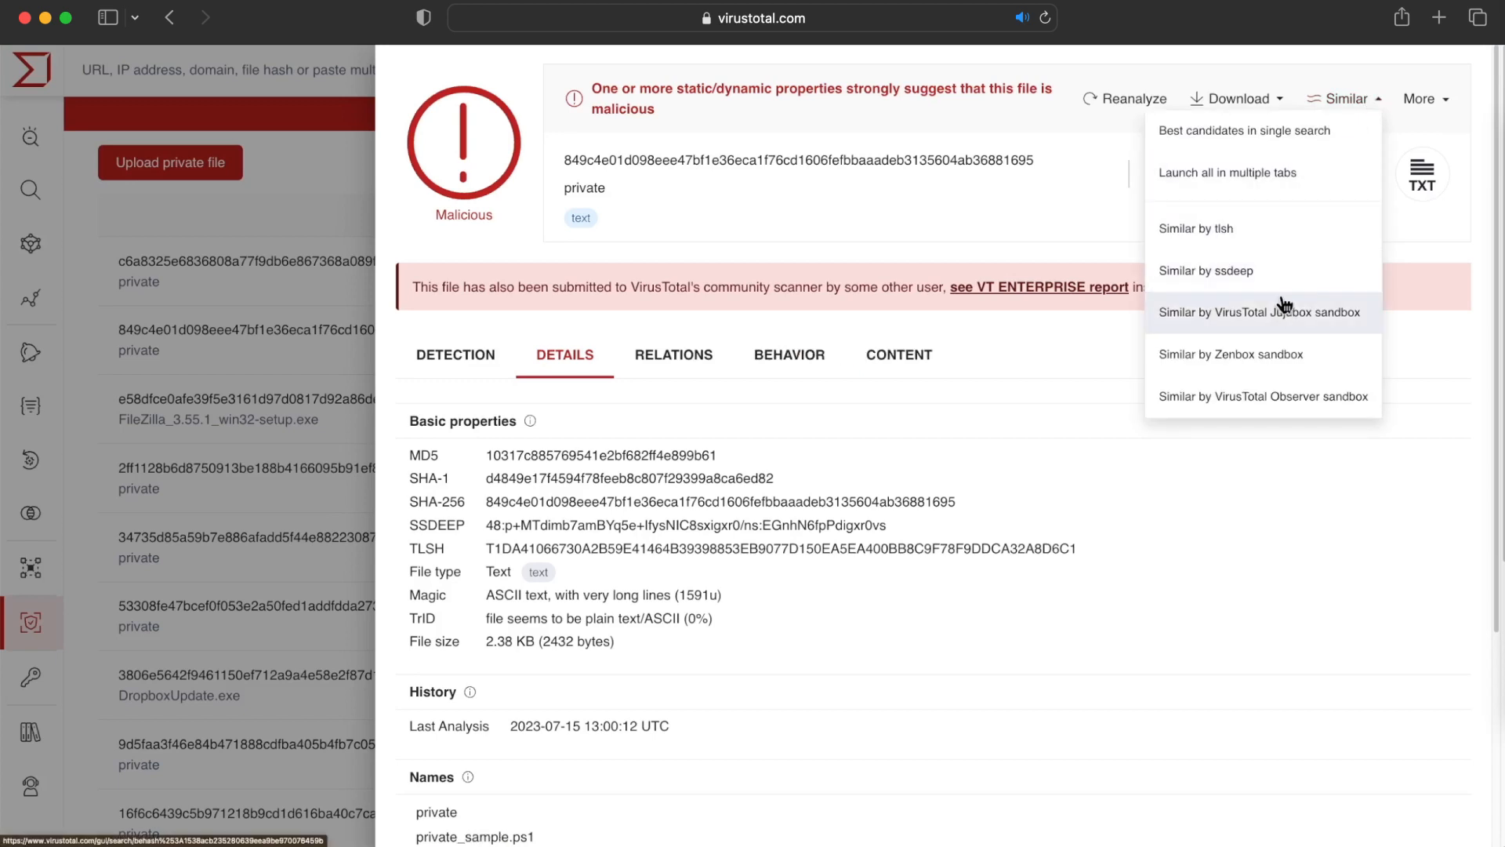
{"action": "left_click", "coordinate": [674, 355]}
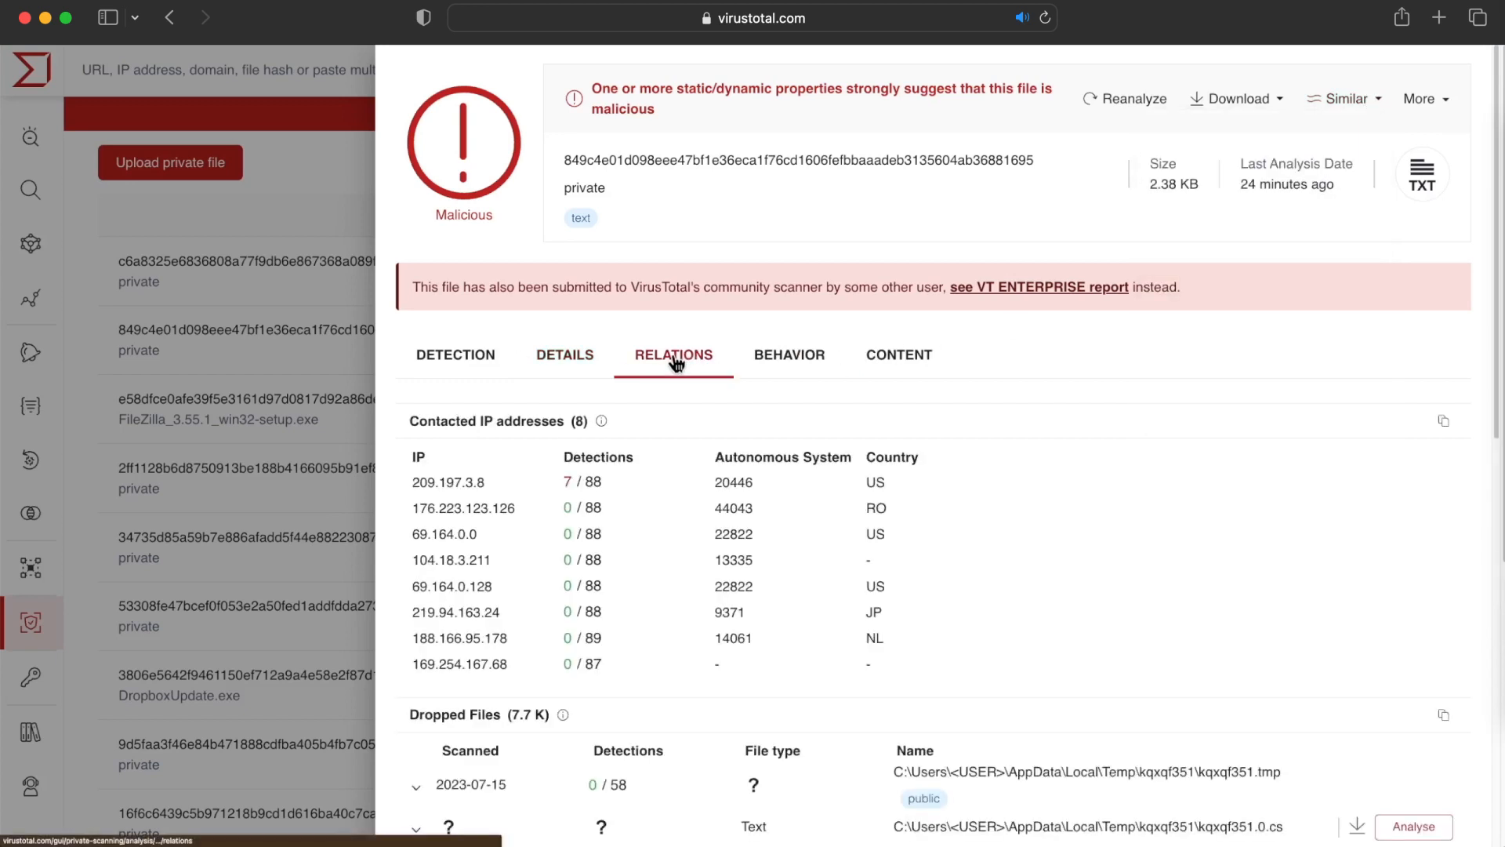
{"action": "mouse_move", "coordinate": [522, 362]}
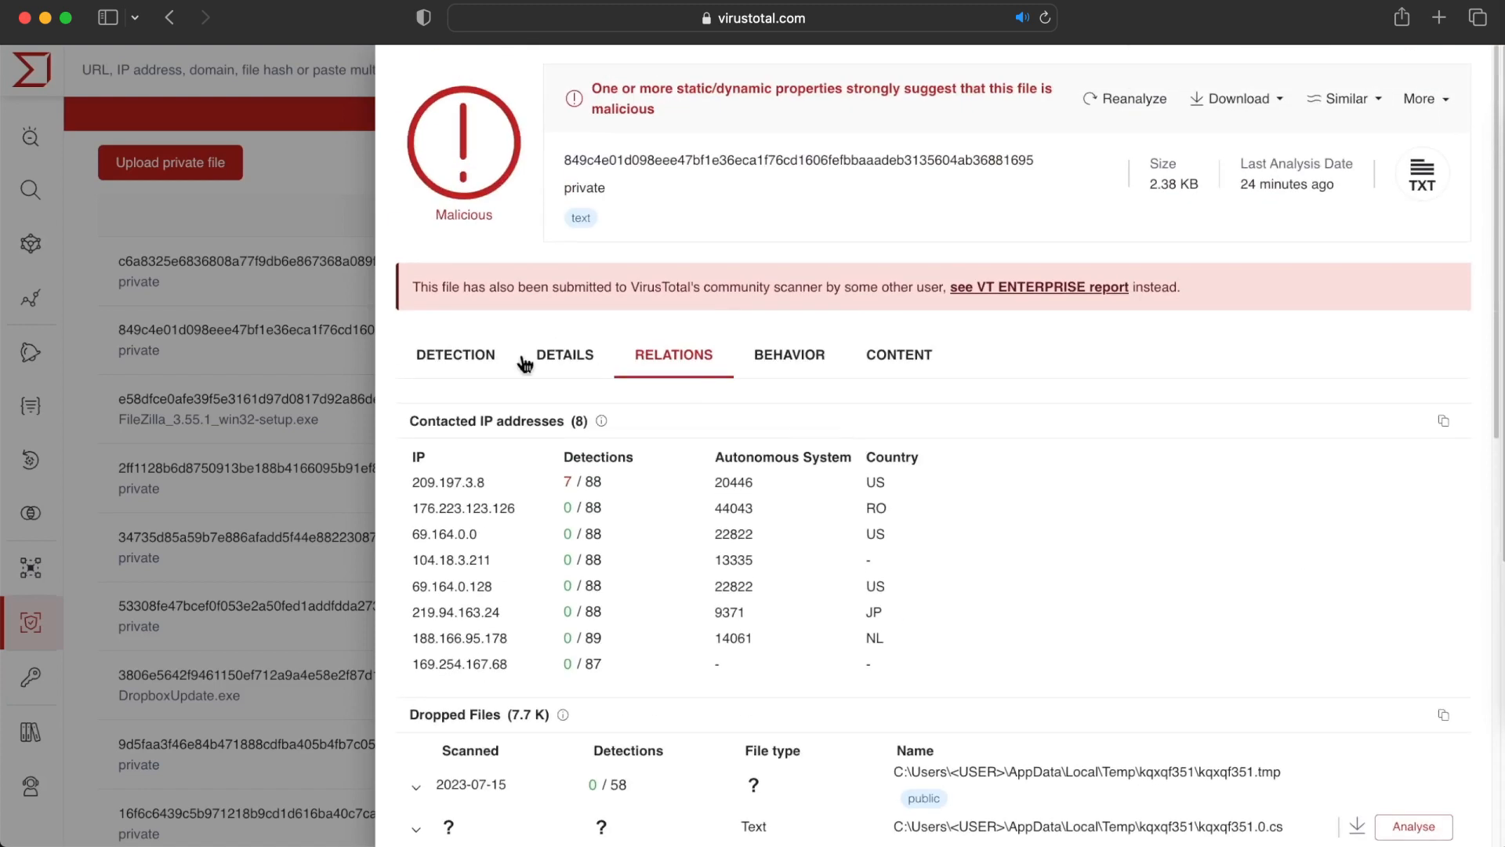
{"action": "left_click", "coordinate": [455, 354]}
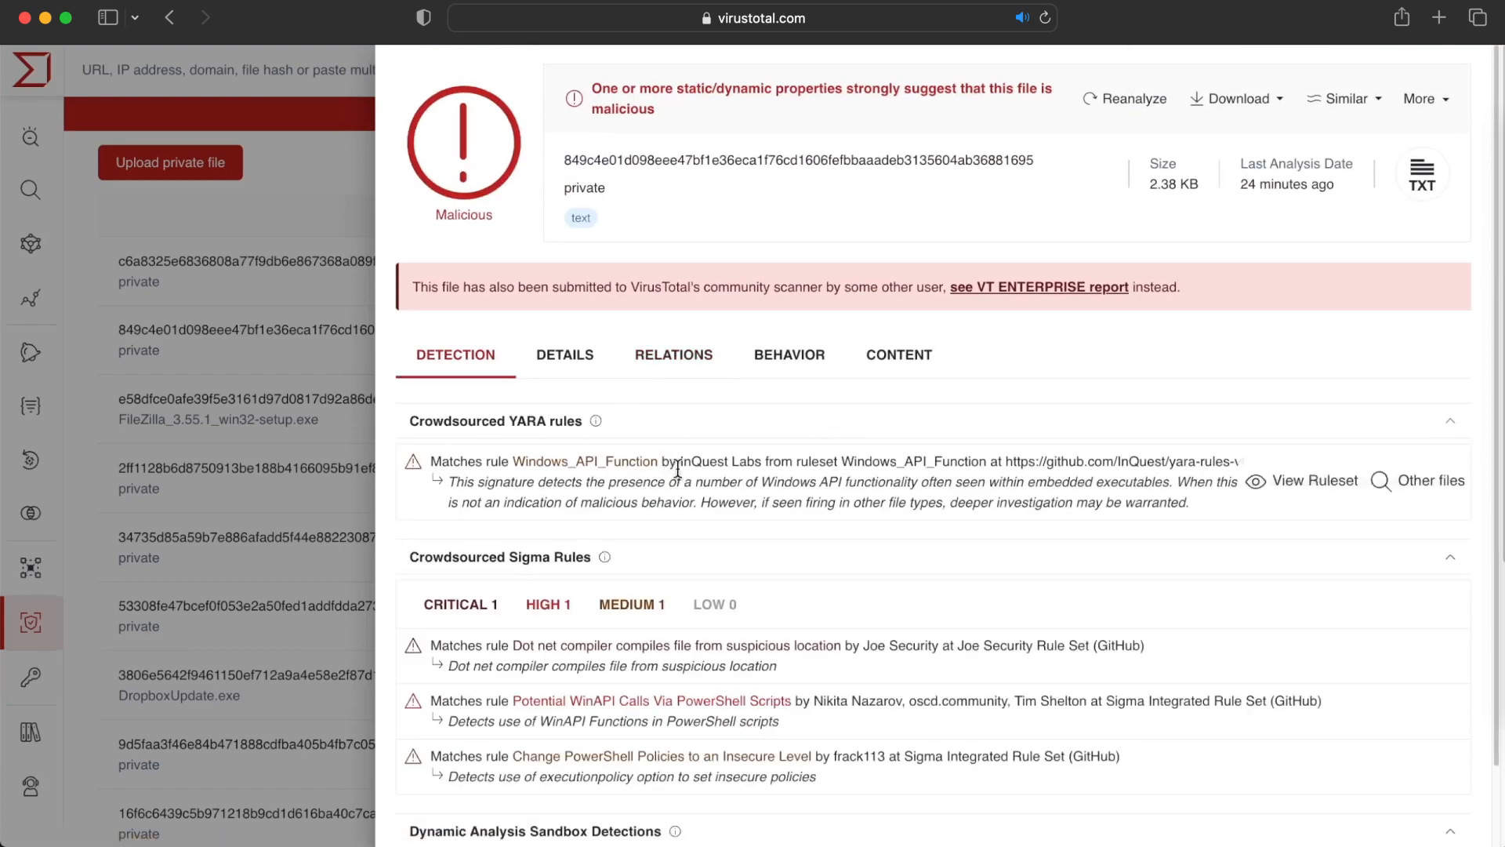